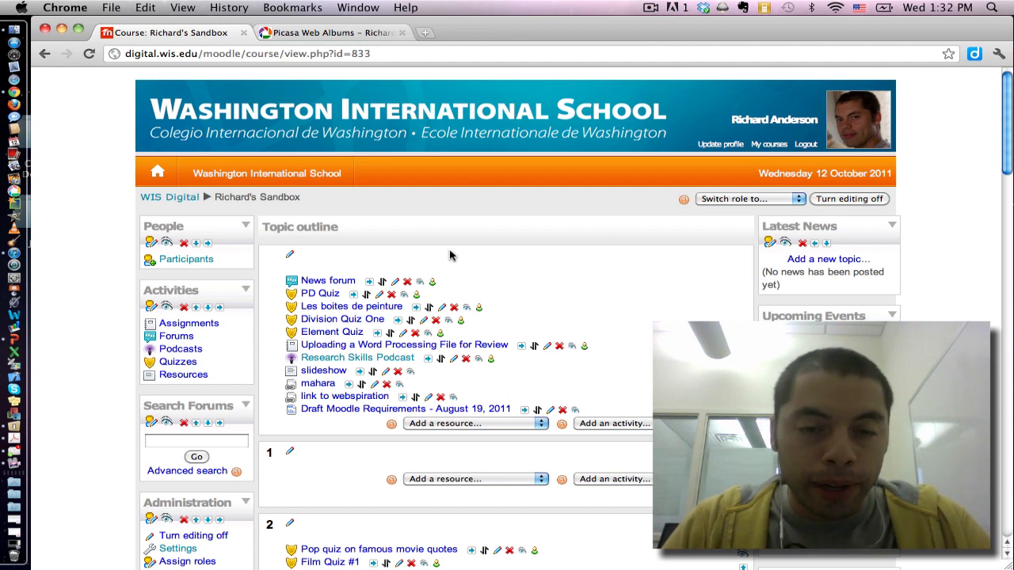
{"action": "mouse_move", "coordinate": [278, 482]}
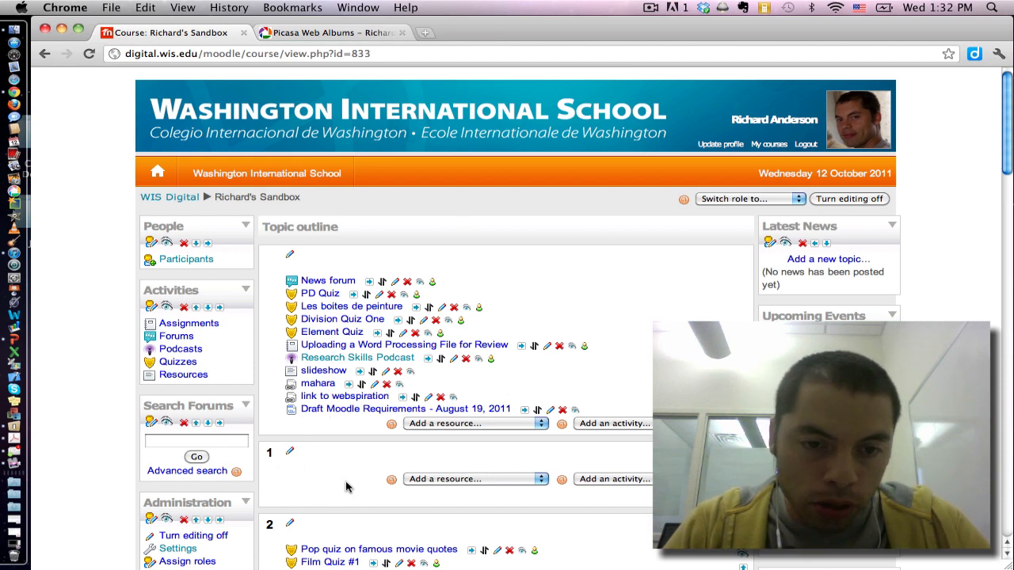
{"action": "mouse_move", "coordinate": [282, 468]}
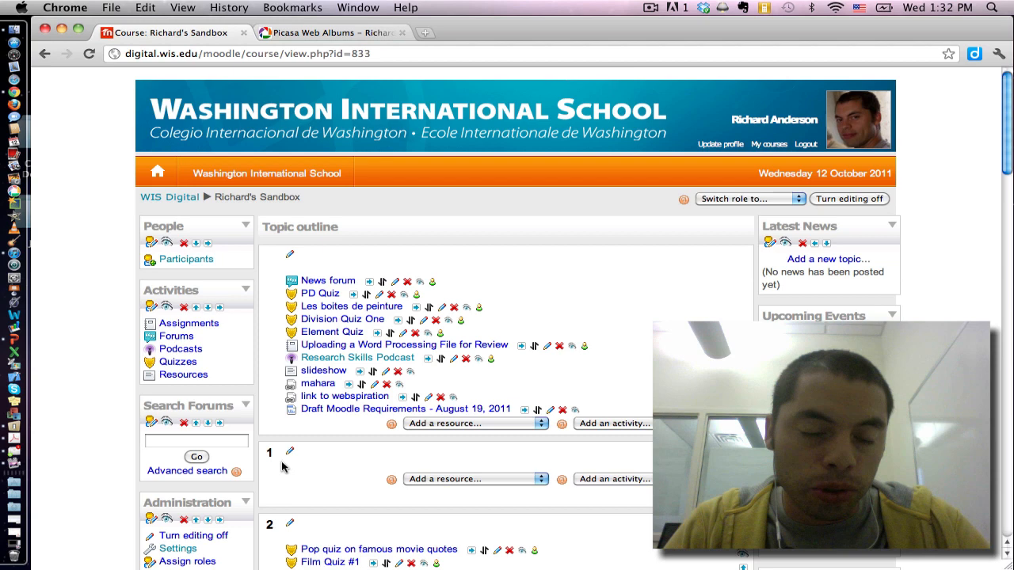
{"action": "mouse_move", "coordinate": [299, 477]}
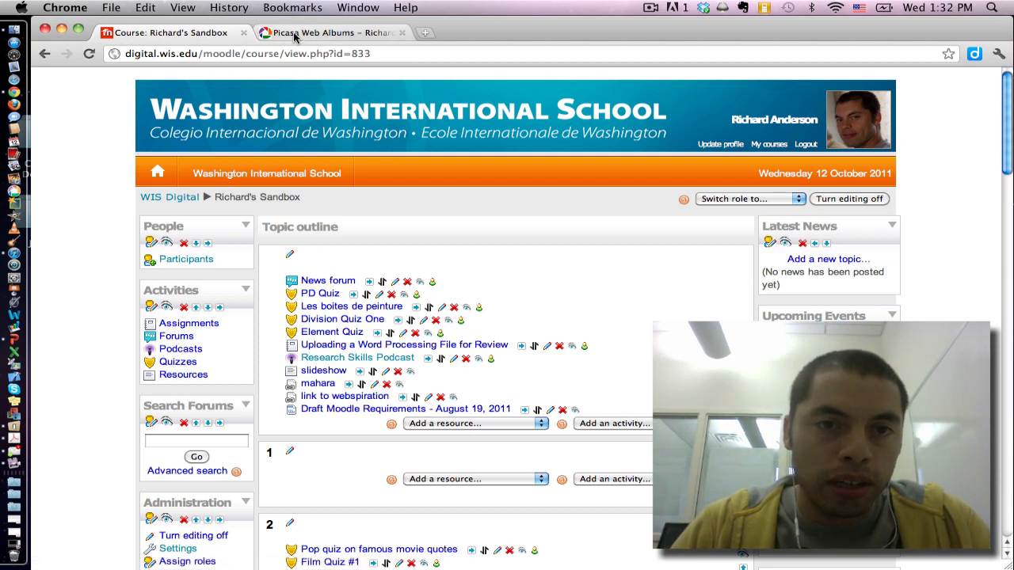
- Switch from the Moodle course to the Picasa Web Albums home page with recent albums
{"action": "left_click", "coordinate": [329, 32]}
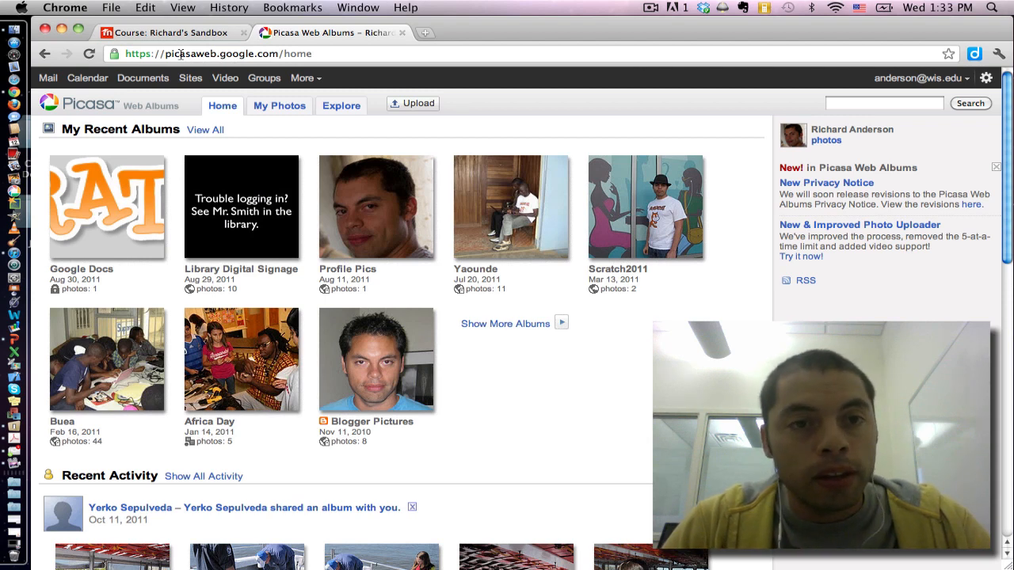
{"action": "mouse_move", "coordinate": [403, 333]}
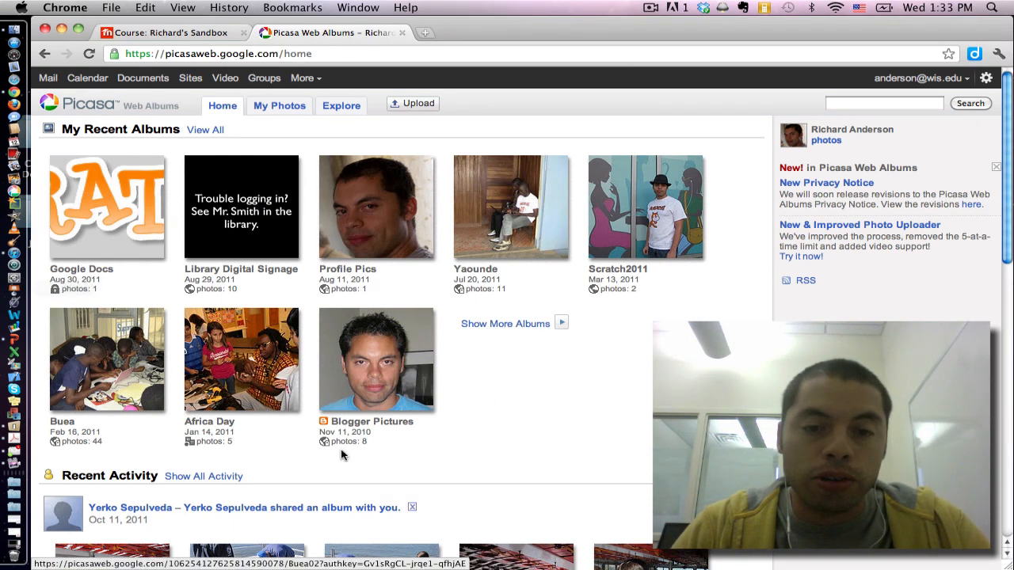
{"action": "mouse_move", "coordinate": [450, 452]}
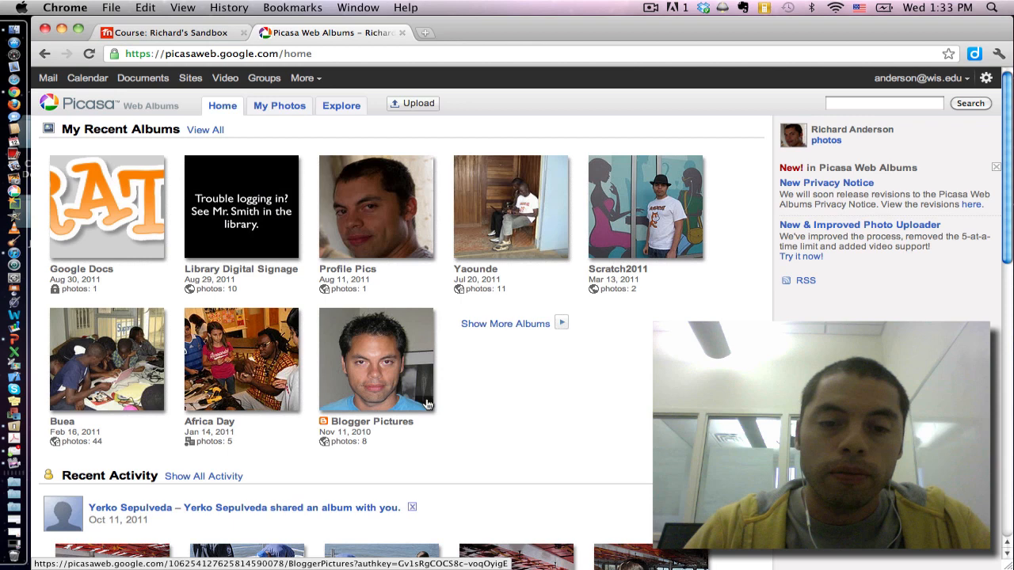
{"action": "mouse_move", "coordinate": [415, 105]}
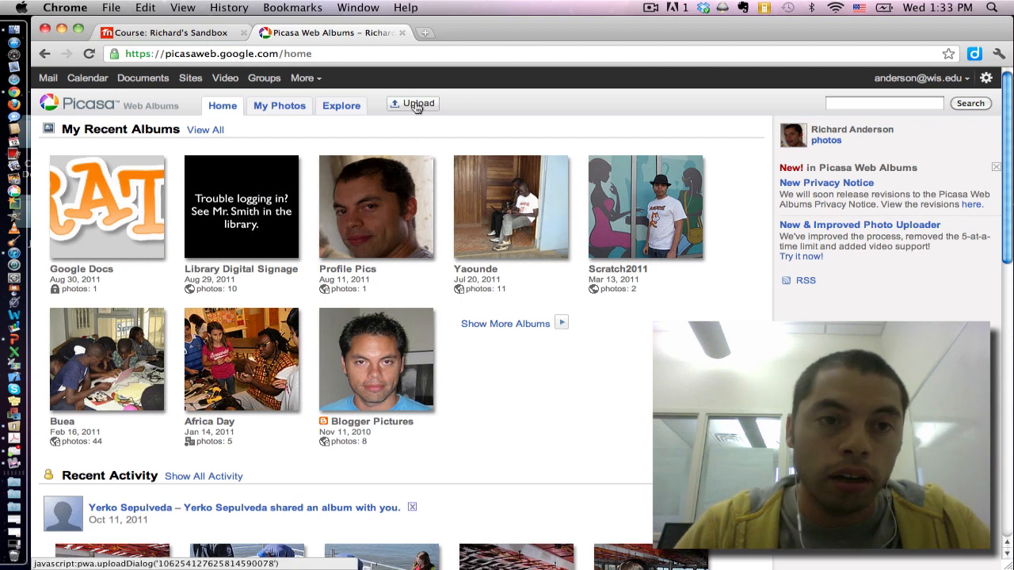
- Start a new photo upload and name its album 'Slideshow'
{"action": "left_click", "coordinate": [415, 105]}
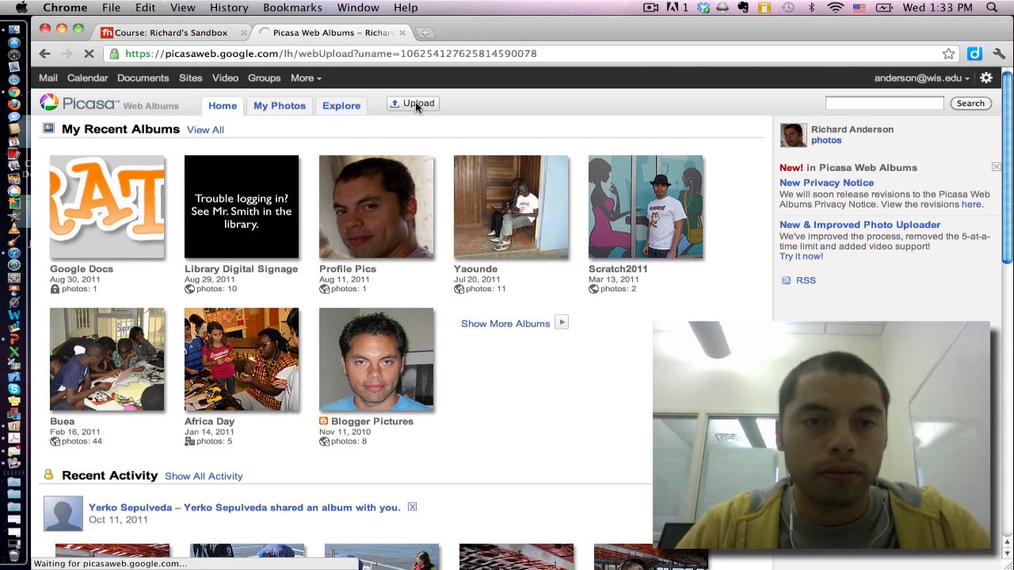
{"action": "left_click", "coordinate": [413, 105]}
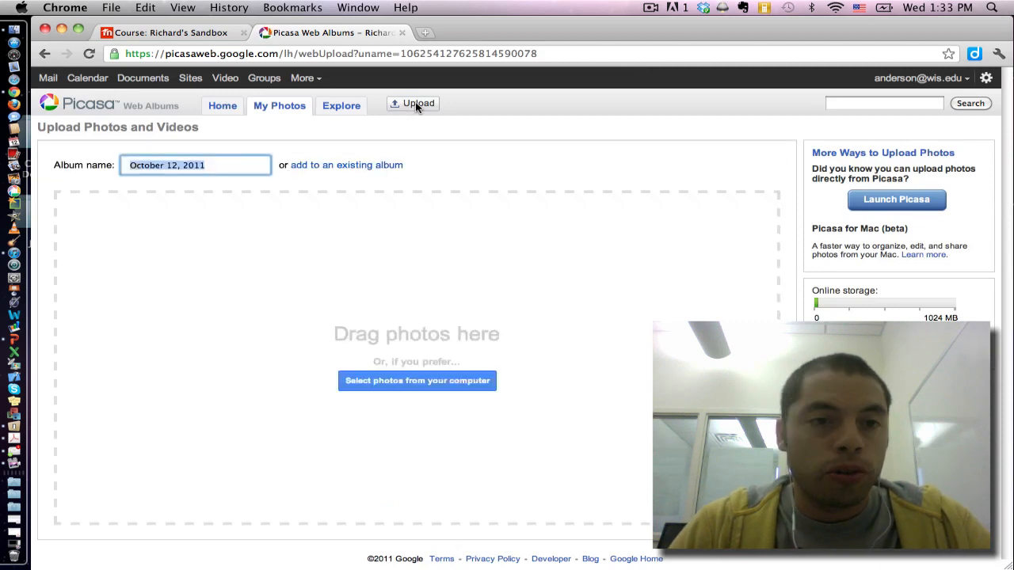
{"action": "left_click", "coordinate": [225, 165]}
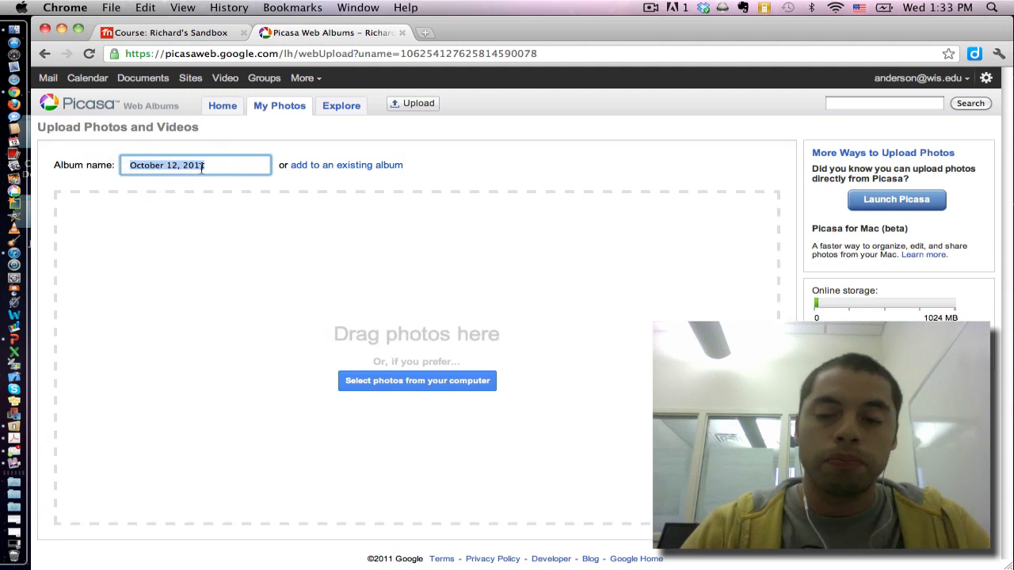
{"action": "type", "text": "Slid"}
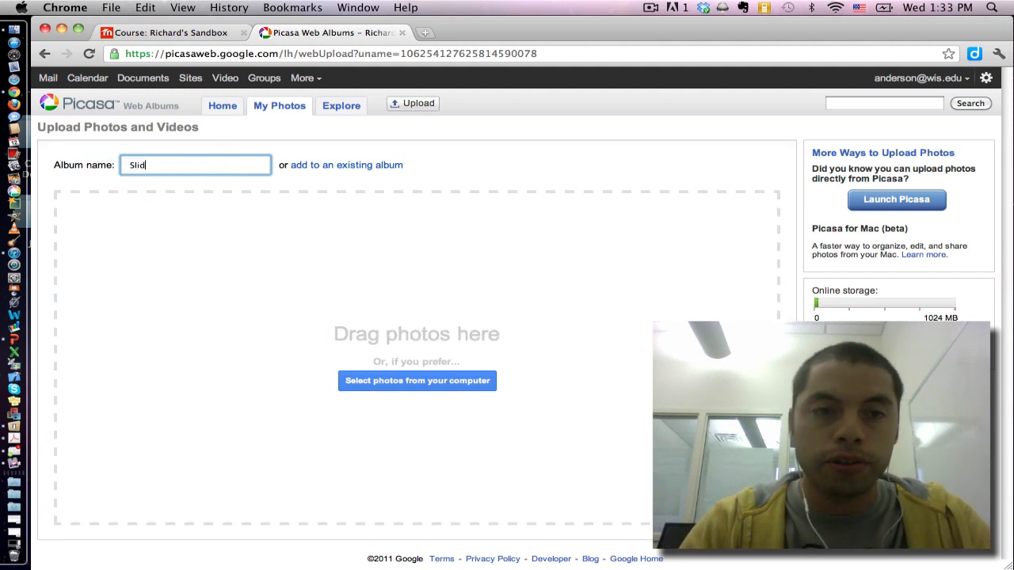
{"action": "type", "text": "eshow"}
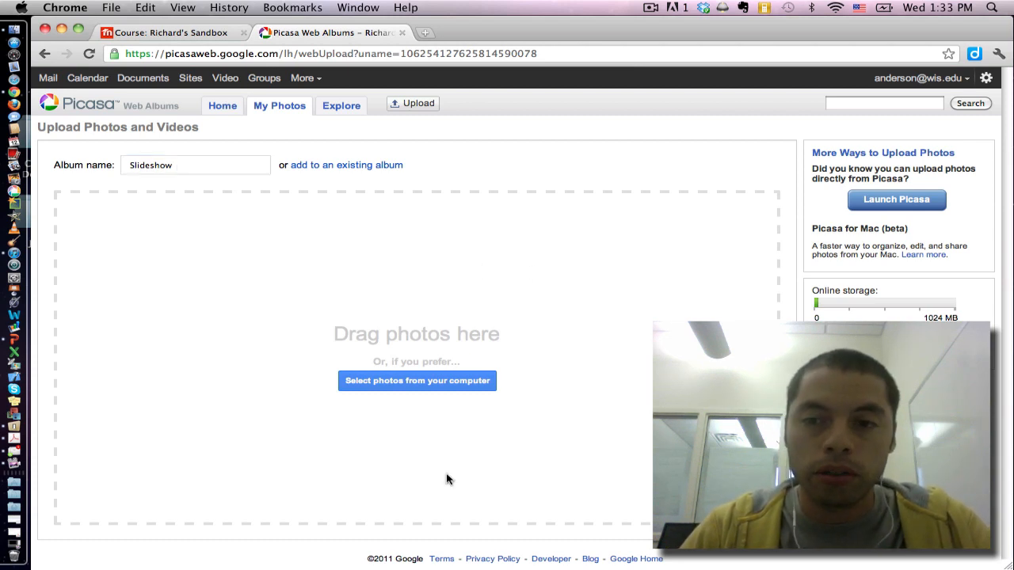
{"action": "mouse_move", "coordinate": [440, 419]}
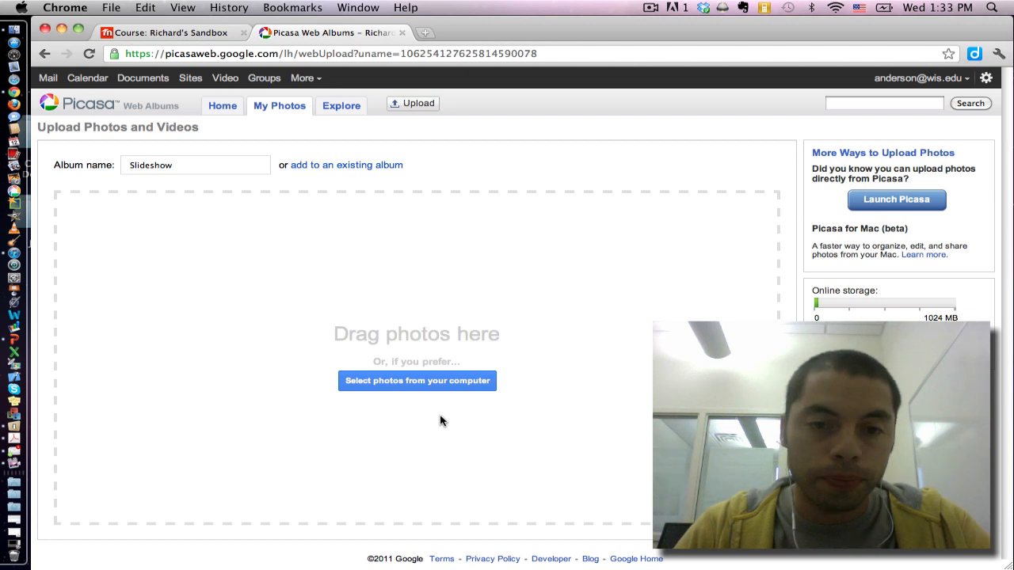
- Upload the Scratch screenshot files from the computer into the Slideshow album
{"action": "left_click", "coordinate": [416, 380]}
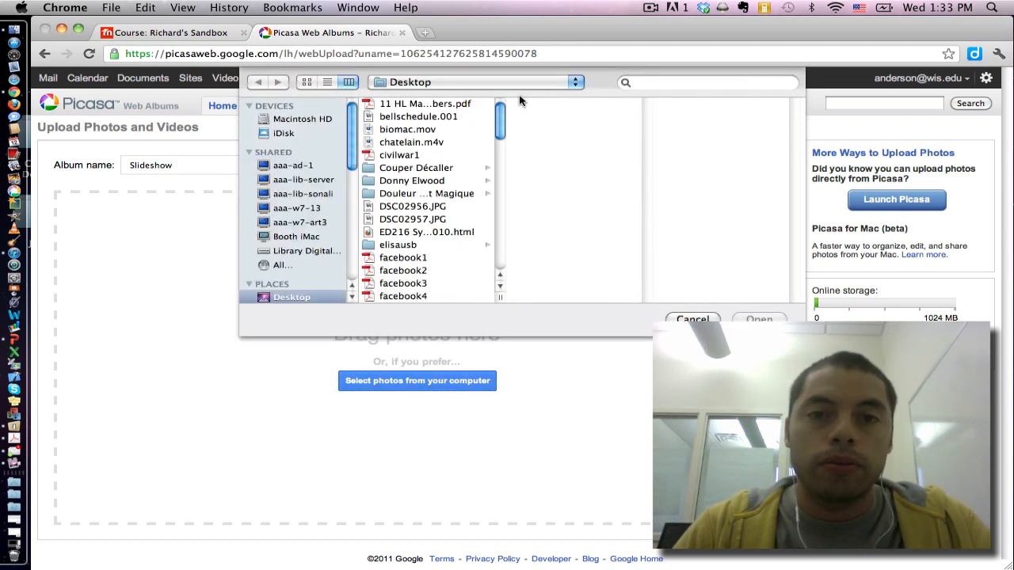
{"action": "scroll", "scroll_direction": "down", "scroll_amount": 3}
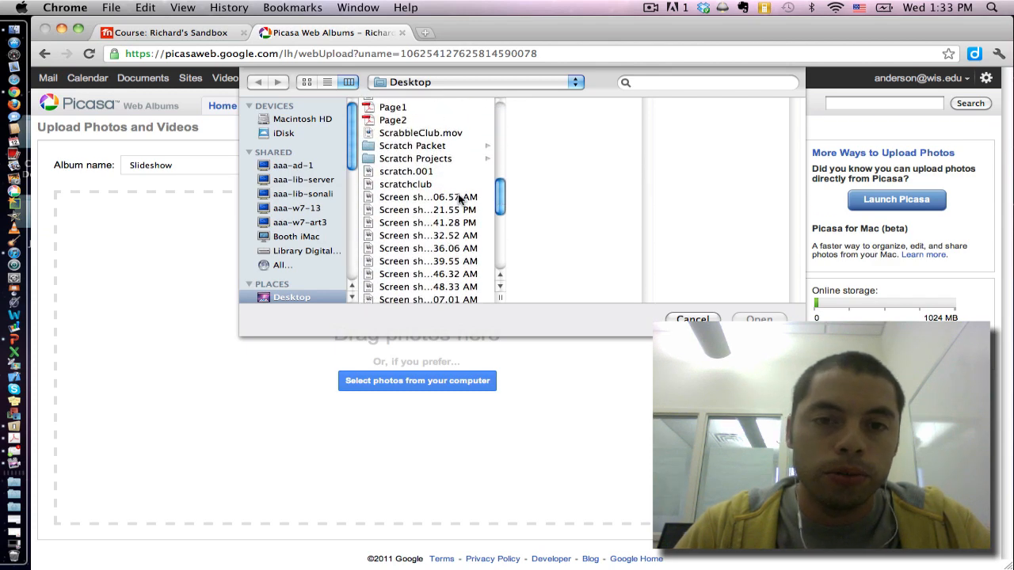
{"action": "left_click", "coordinate": [428, 209]}
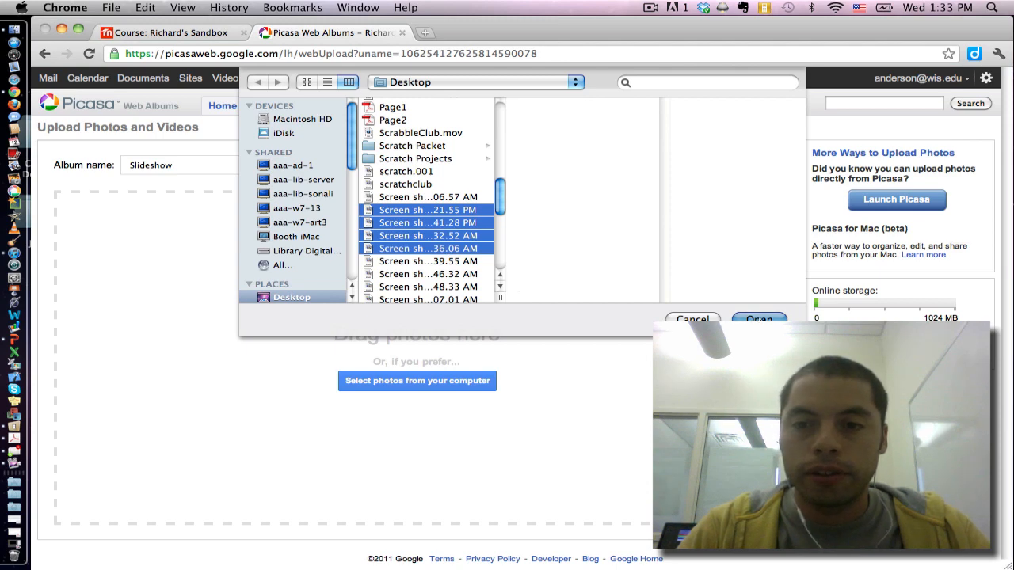
{"action": "left_click", "coordinate": [760, 320]}
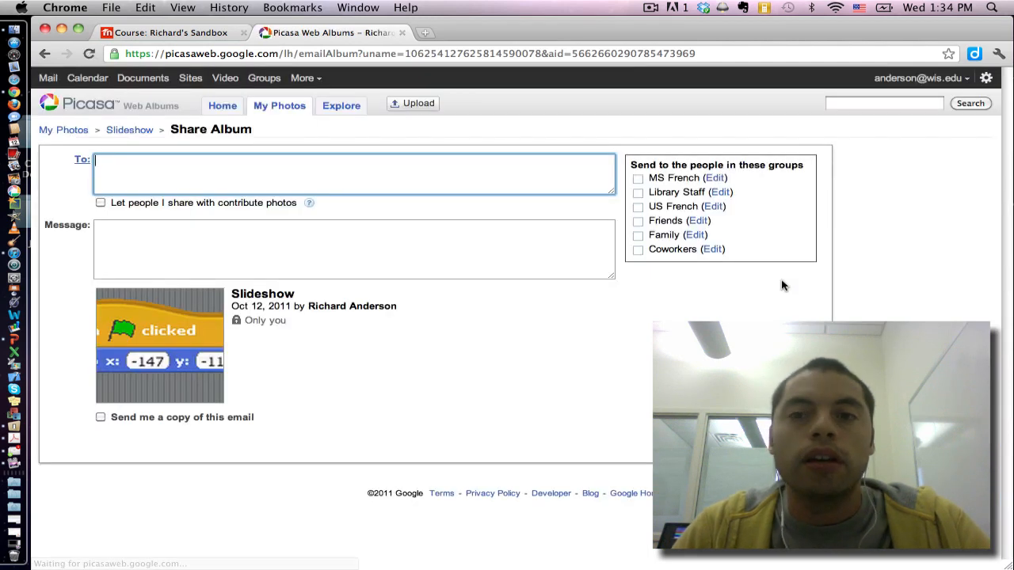
- Add the contacts matching 'moran' and 'kumar' as recipients of the shared album
{"action": "left_click", "coordinate": [135, 168]}
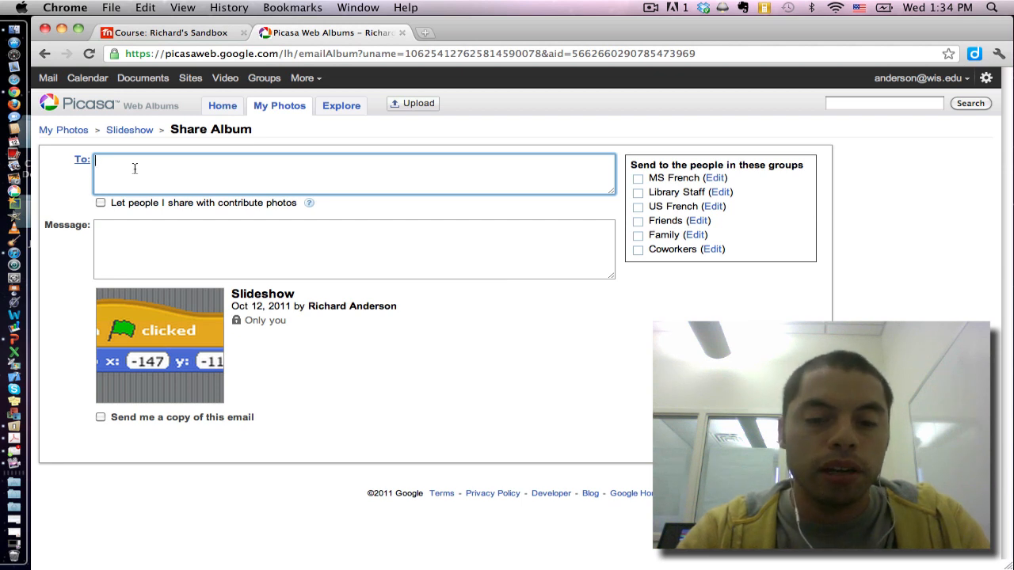
{"action": "type", "text": "moran"}
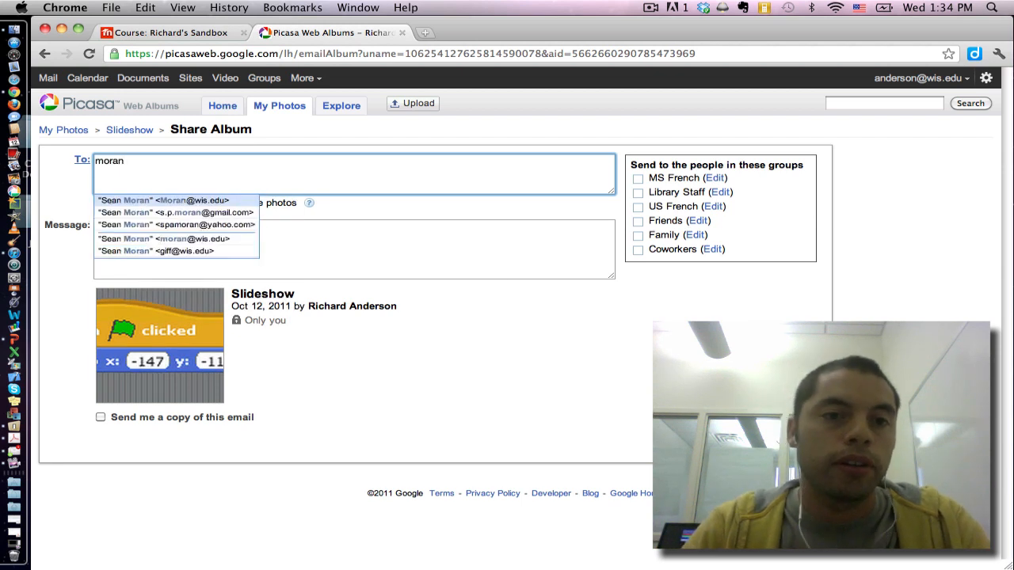
{"action": "left_click", "coordinate": [171, 199]}
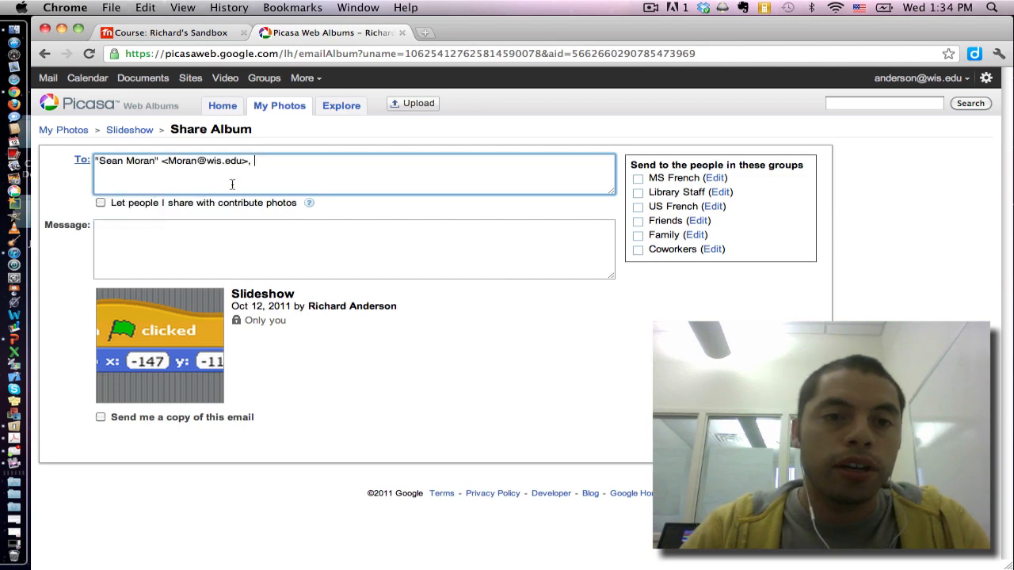
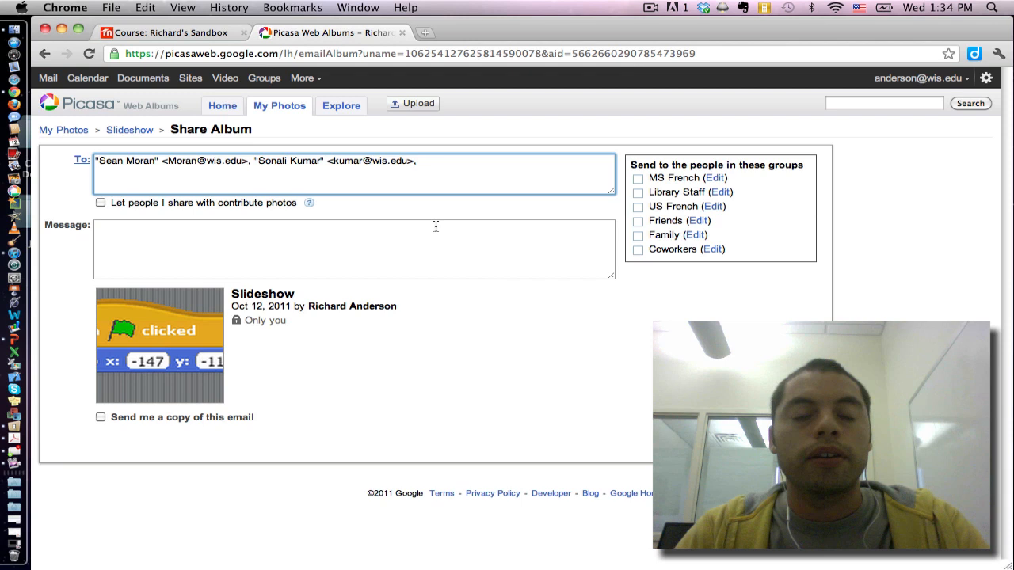
- Write the message 'here is a slideshow I am sharing' and let recipients contribute photos
{"action": "left_click", "coordinate": [326, 250]}
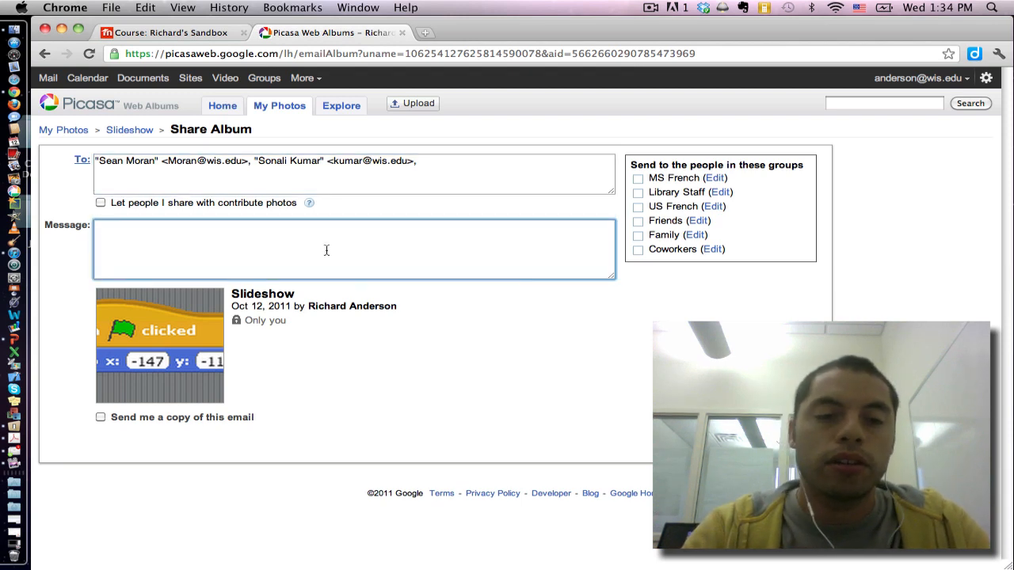
{"action": "type", "text": "here is a sli"}
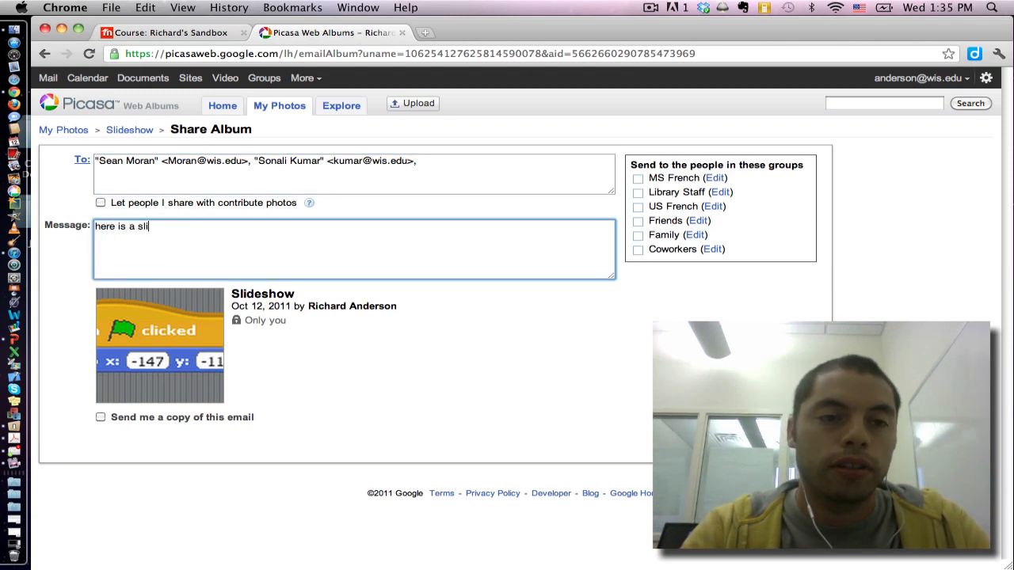
{"action": "type", "text": "deshow"}
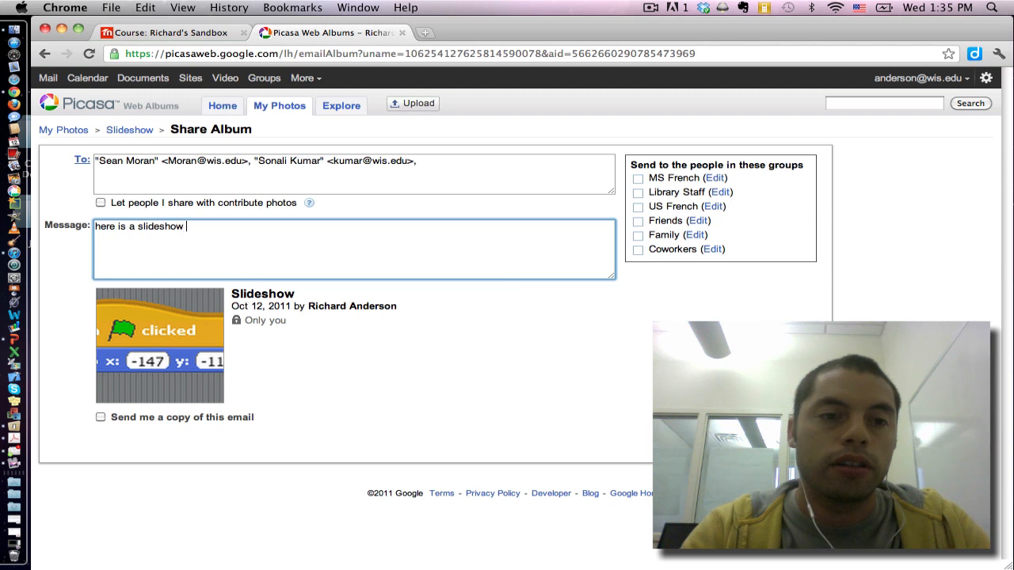
{"action": "type", "text": "I am sharing with you."}
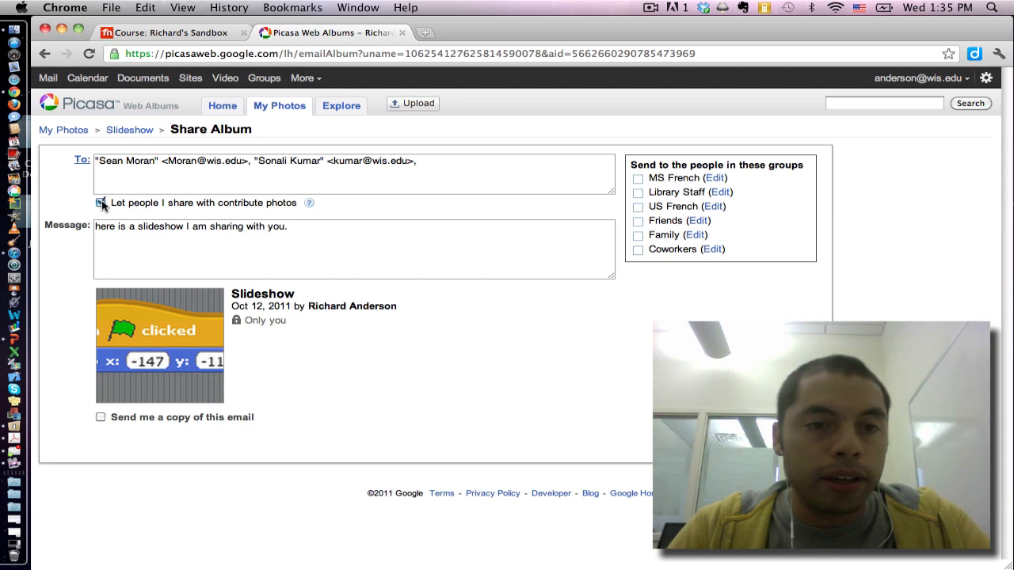
{"action": "left_click", "coordinate": [101, 203]}
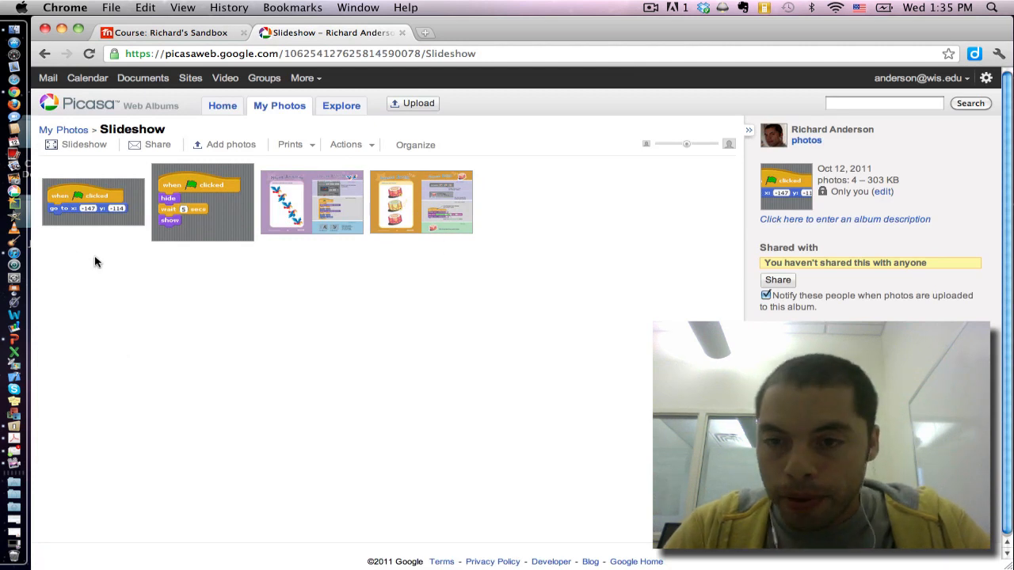
{"action": "mouse_move", "coordinate": [624, 372]}
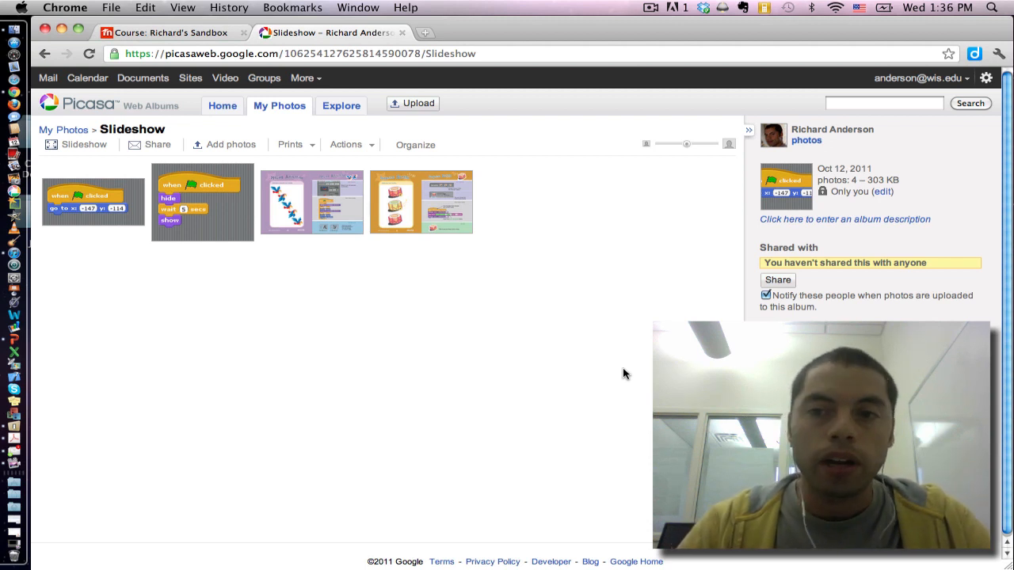
{"action": "mouse_move", "coordinate": [881, 203]}
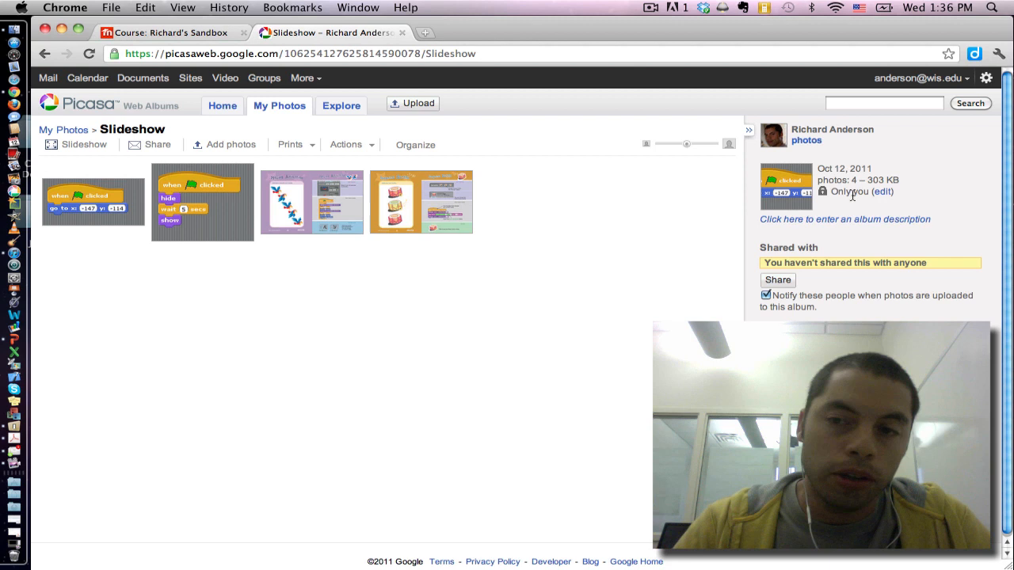
{"action": "mouse_move", "coordinate": [881, 193]}
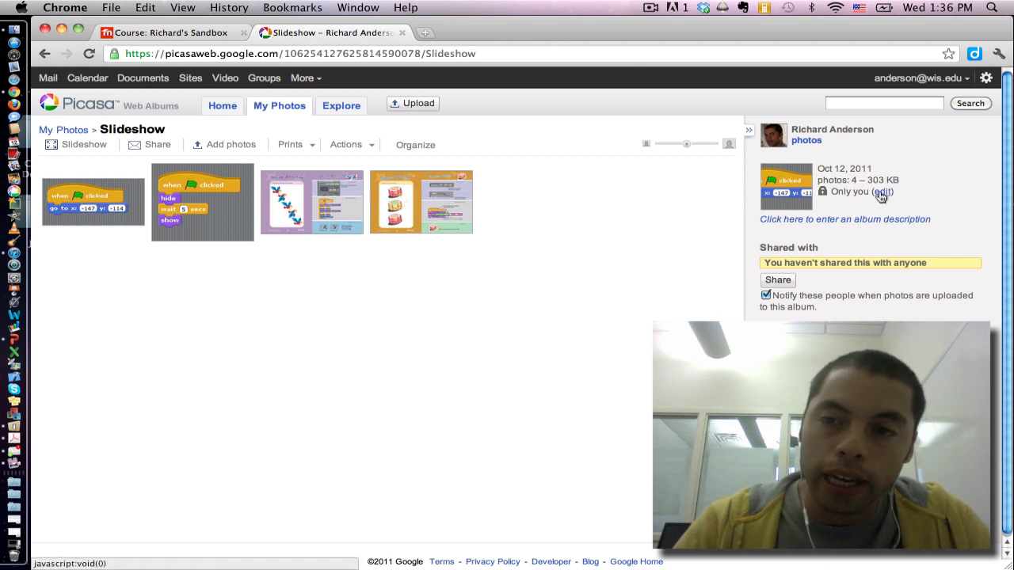
- Set the Slideshow album's visibility to 'Limited, anyone with the link'
{"action": "left_click", "coordinate": [884, 192]}
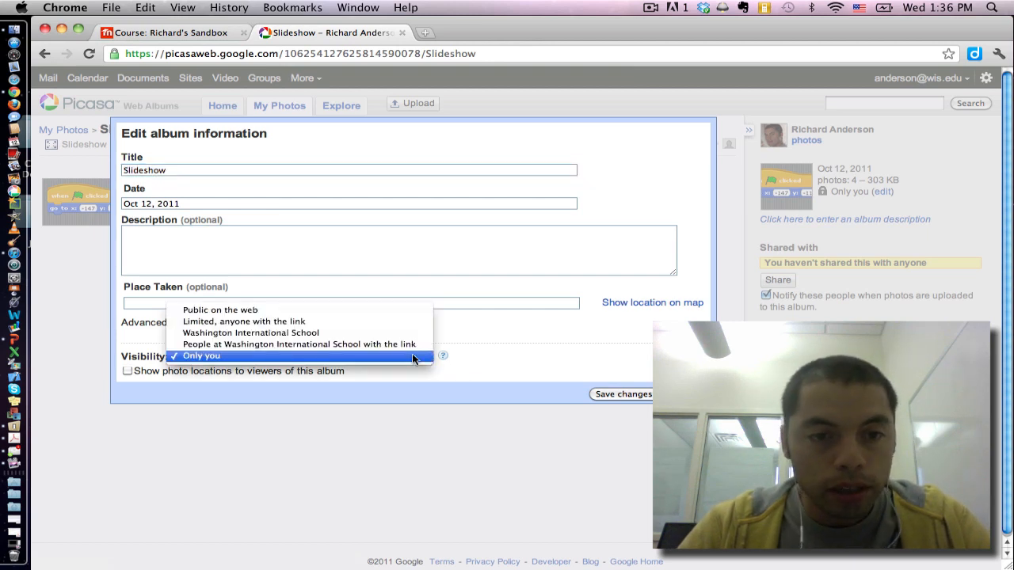
{"action": "mouse_move", "coordinate": [266, 322]}
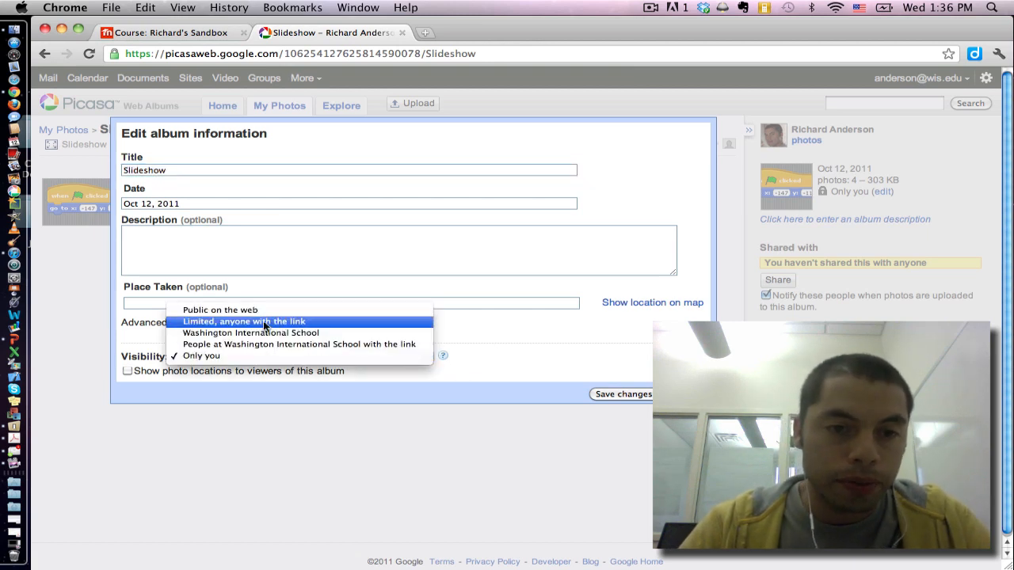
{"action": "mouse_move", "coordinate": [231, 312]}
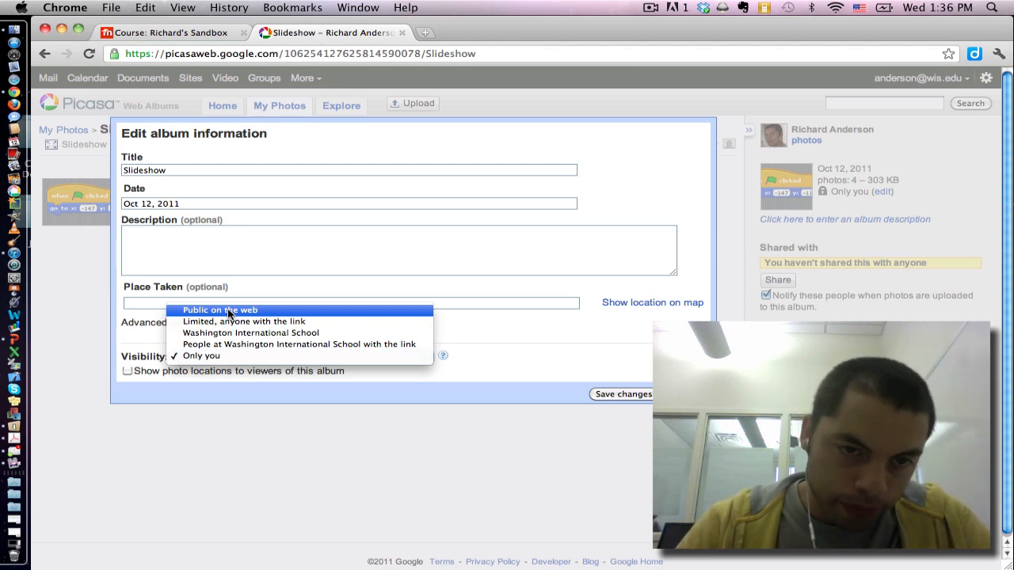
{"action": "mouse_move", "coordinate": [230, 320]}
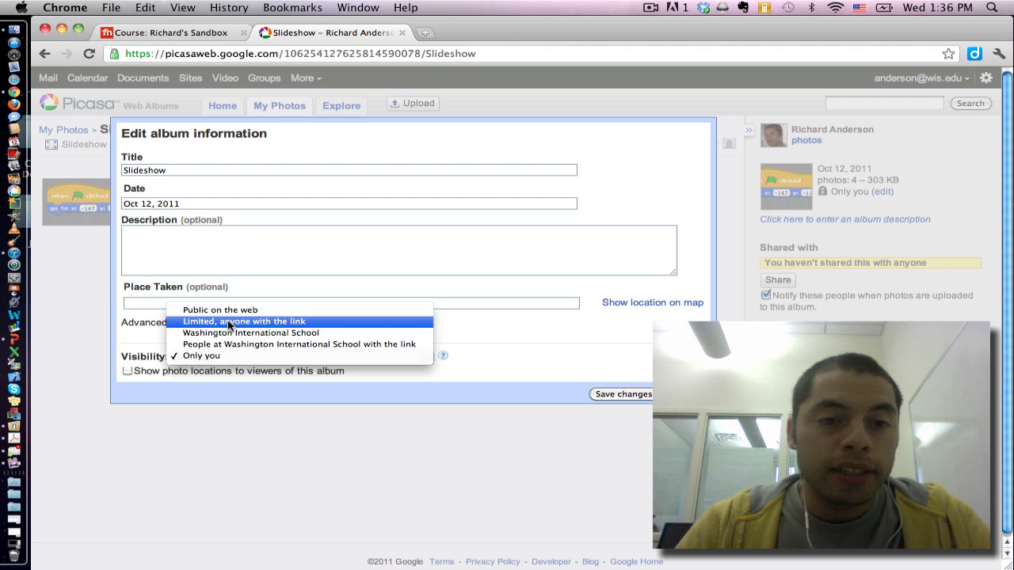
{"action": "mouse_move", "coordinate": [252, 324]}
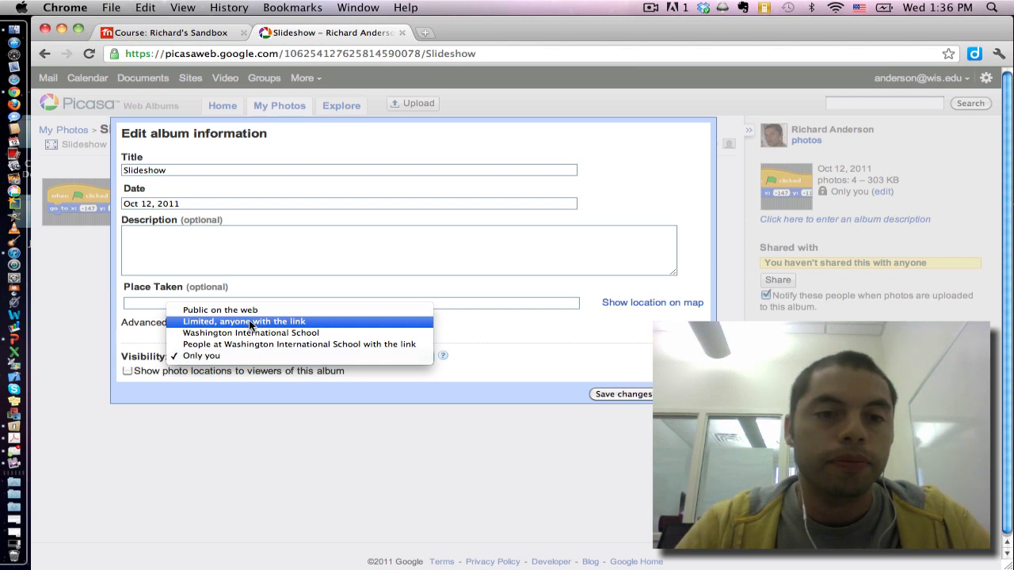
{"action": "mouse_move", "coordinate": [250, 333]}
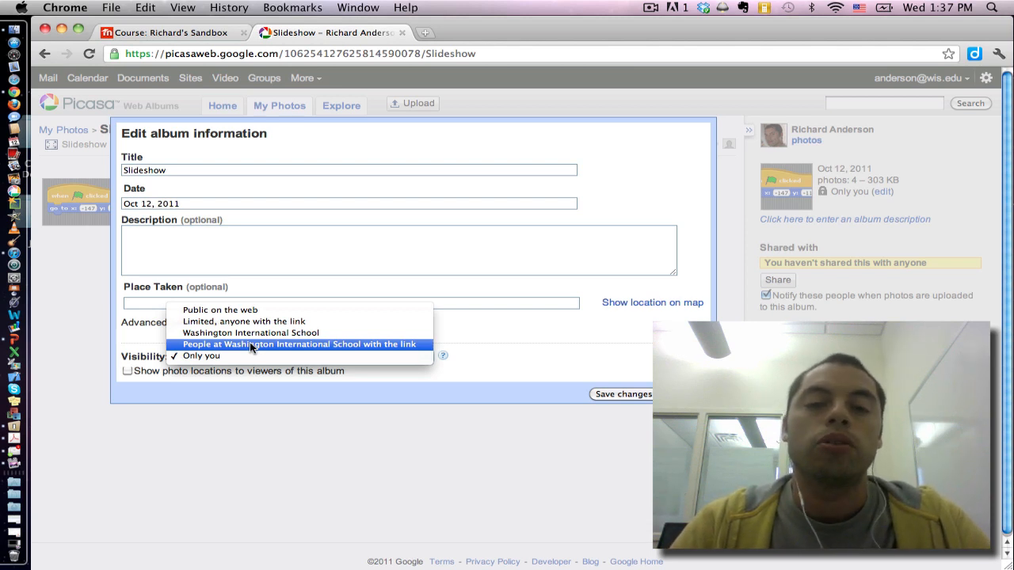
{"action": "mouse_move", "coordinate": [250, 351]}
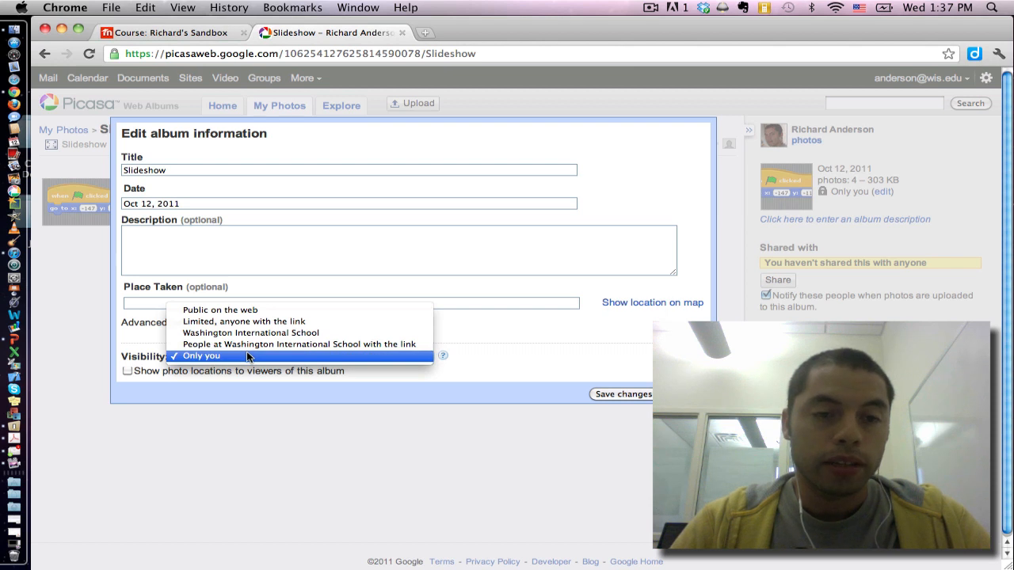
{"action": "mouse_move", "coordinate": [247, 348]}
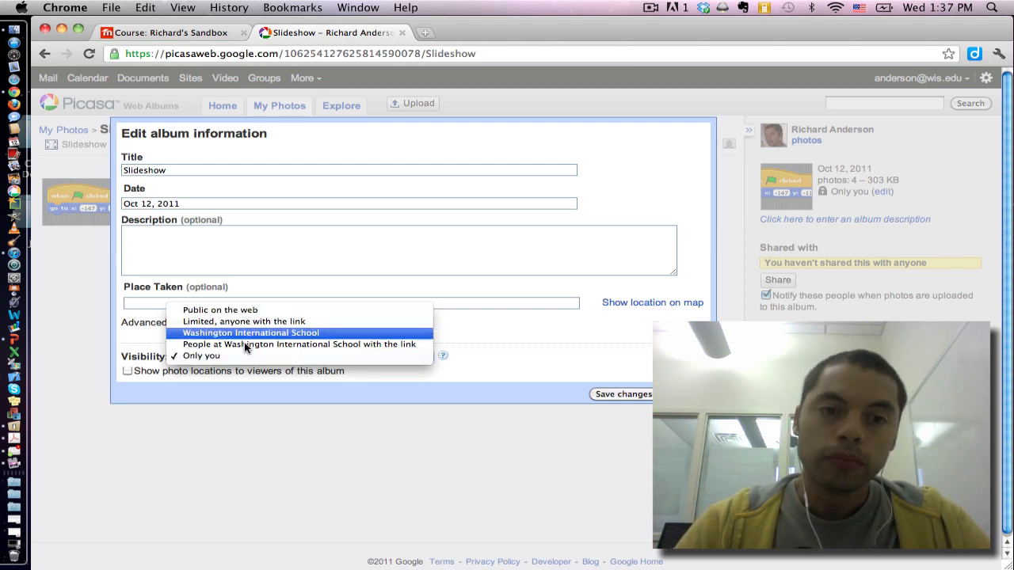
{"action": "mouse_move", "coordinate": [247, 321]}
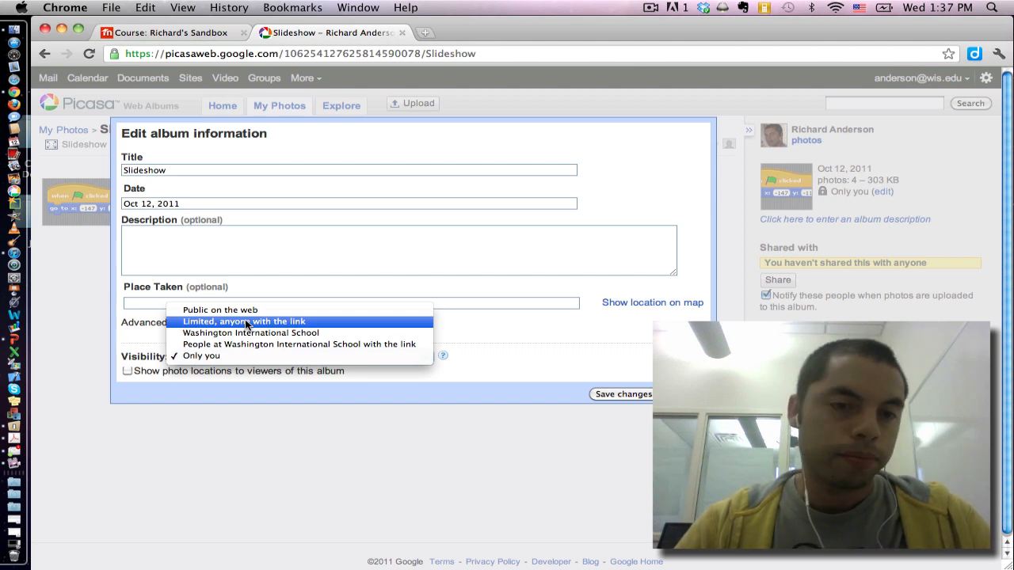
{"action": "left_click", "coordinate": [244, 322]}
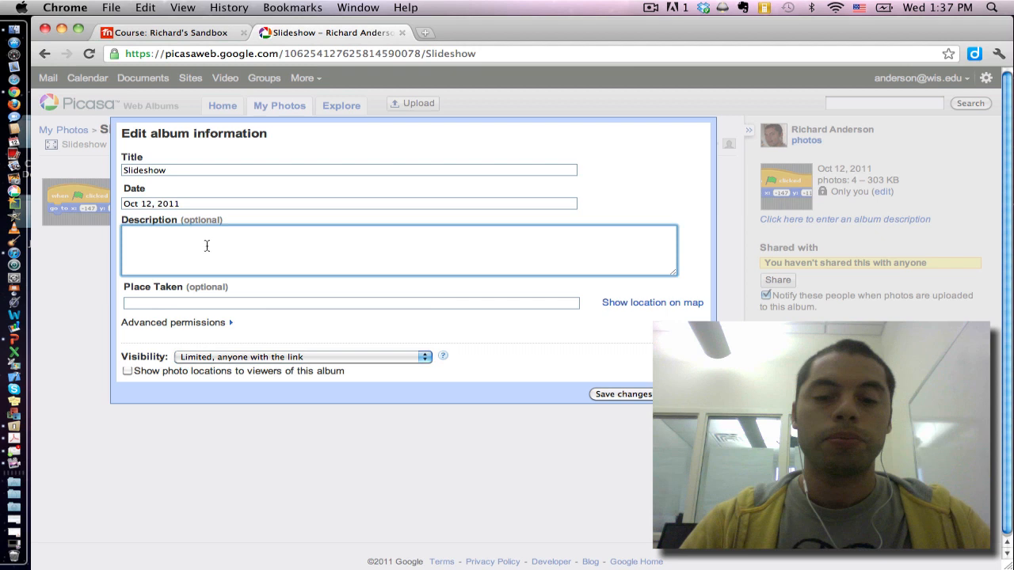
- Give the album the description 'some screenshots' and save the album information
{"action": "type", "text": "some"}
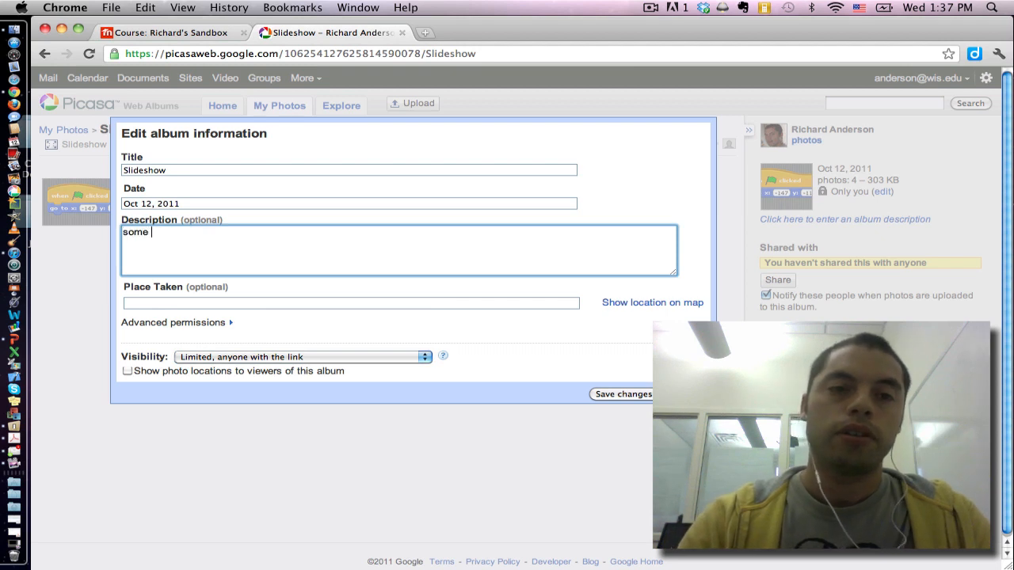
{"action": "type", "text": "screenshots"}
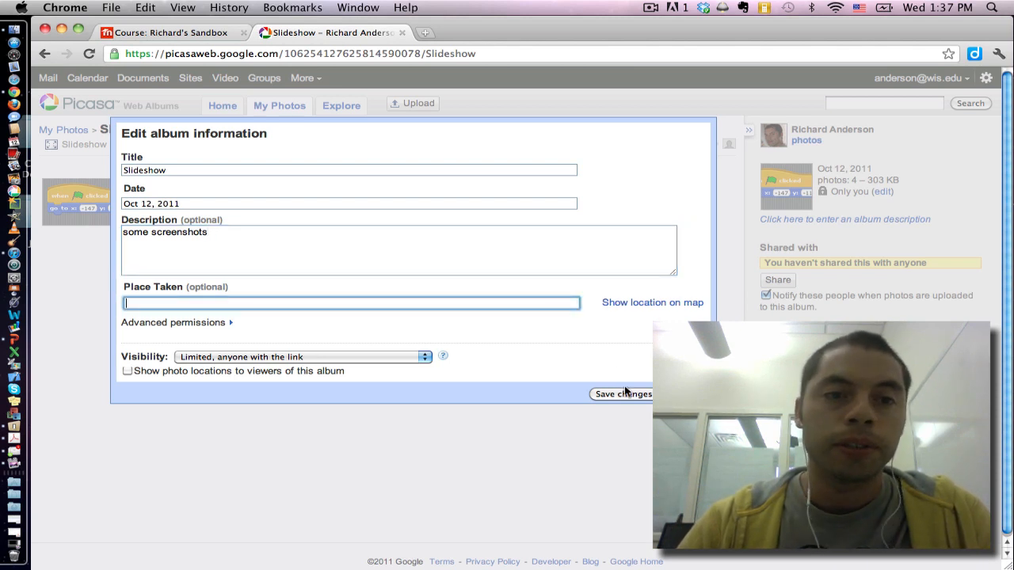
{"action": "left_click", "coordinate": [623, 393]}
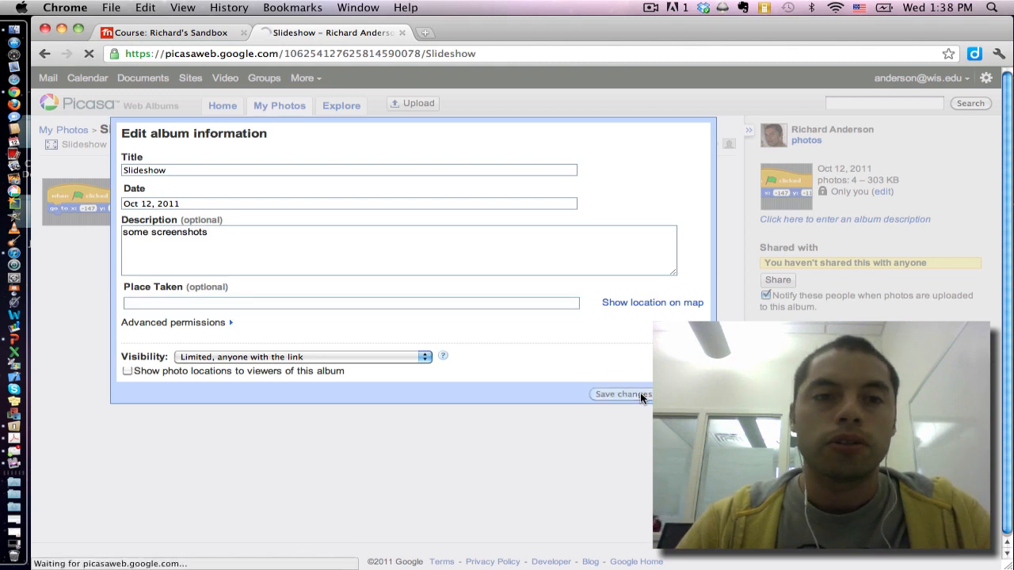
{"action": "left_click", "coordinate": [621, 394]}
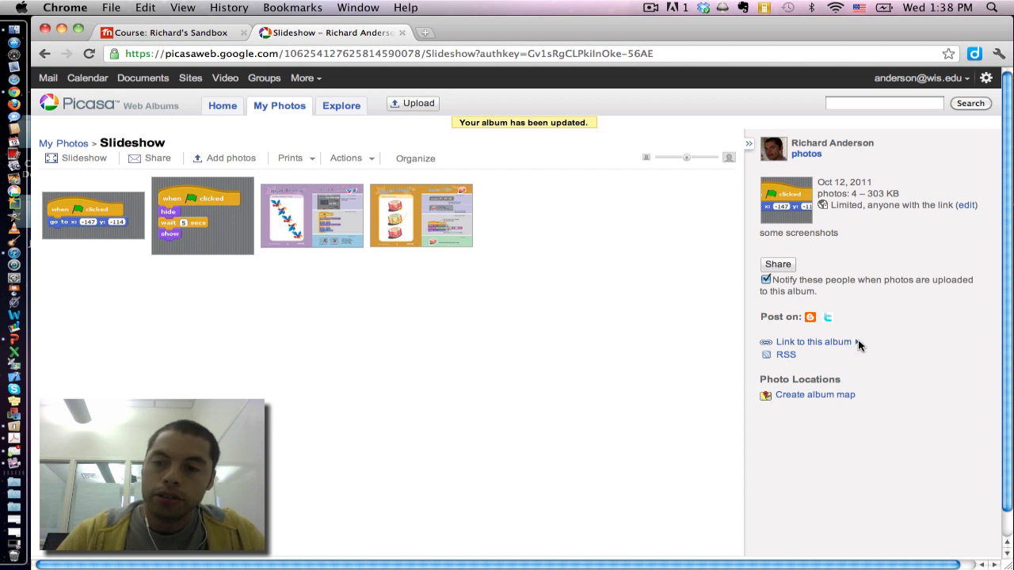
- Show the album's sharing link and bring up the Embed Slideshow options
{"action": "left_click", "coordinate": [815, 342]}
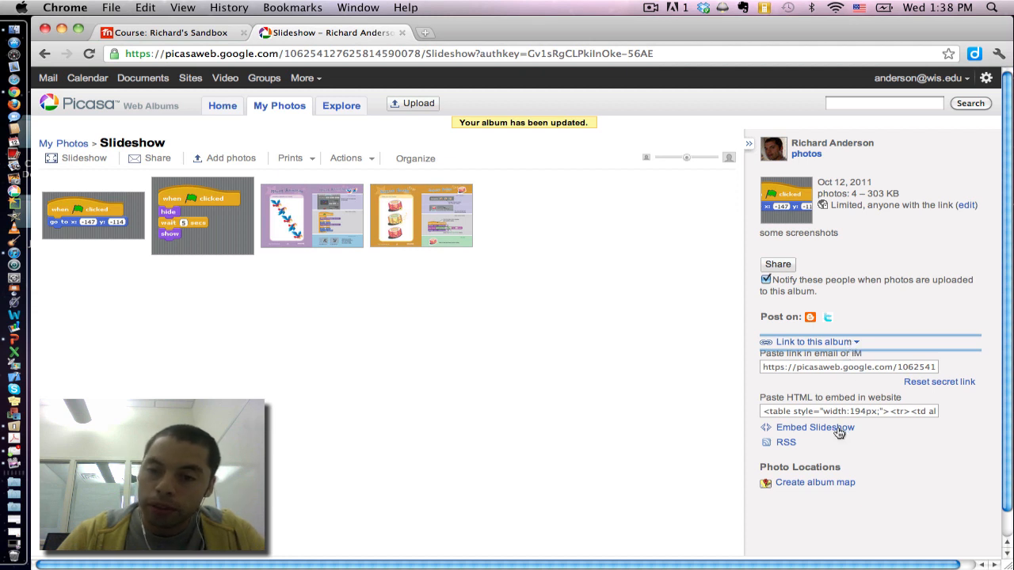
{"action": "mouse_move", "coordinate": [783, 426]}
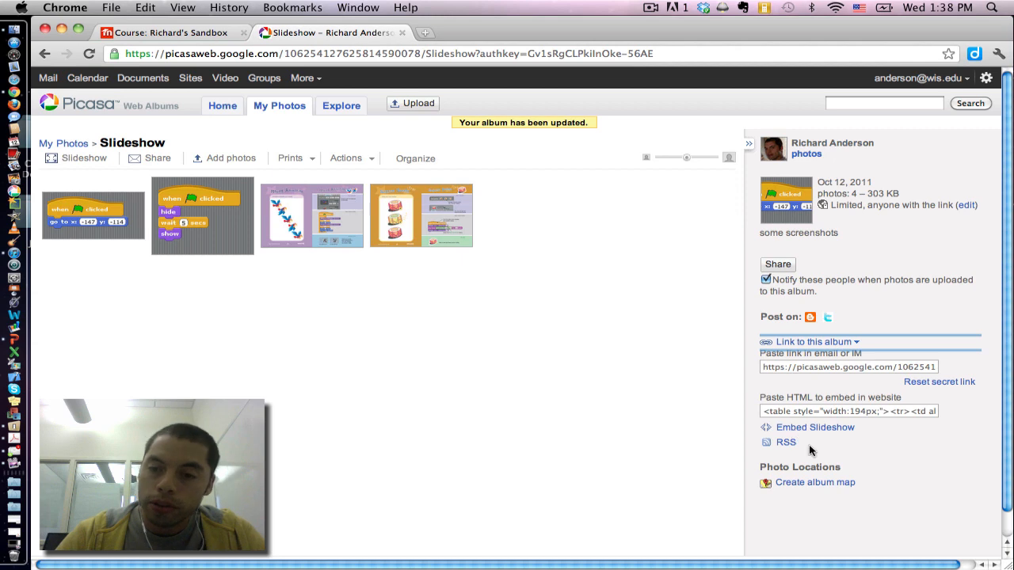
{"action": "mouse_move", "coordinate": [806, 431]}
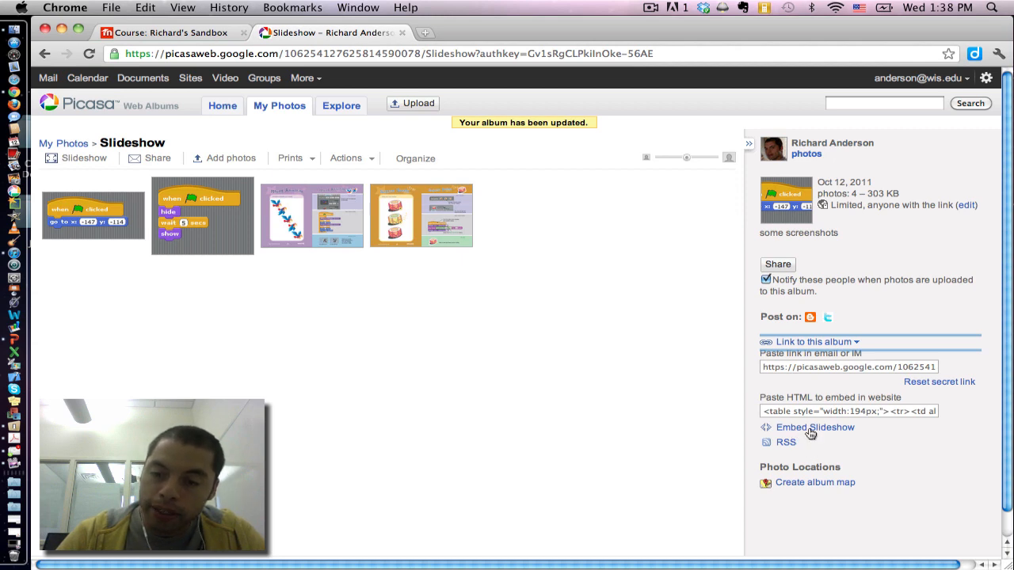
{"action": "left_click", "coordinate": [814, 427]}
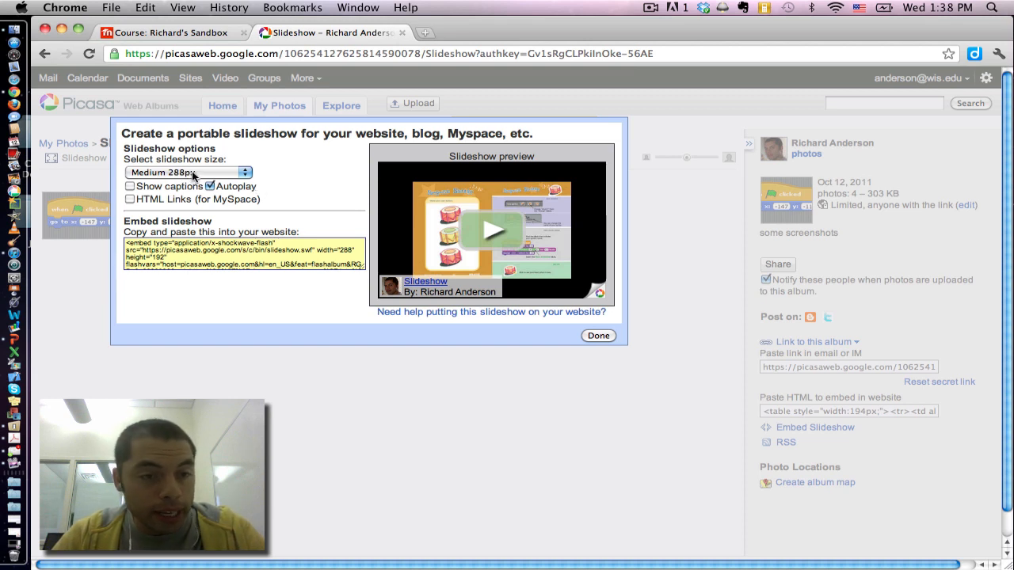
{"action": "mouse_move", "coordinate": [198, 174]}
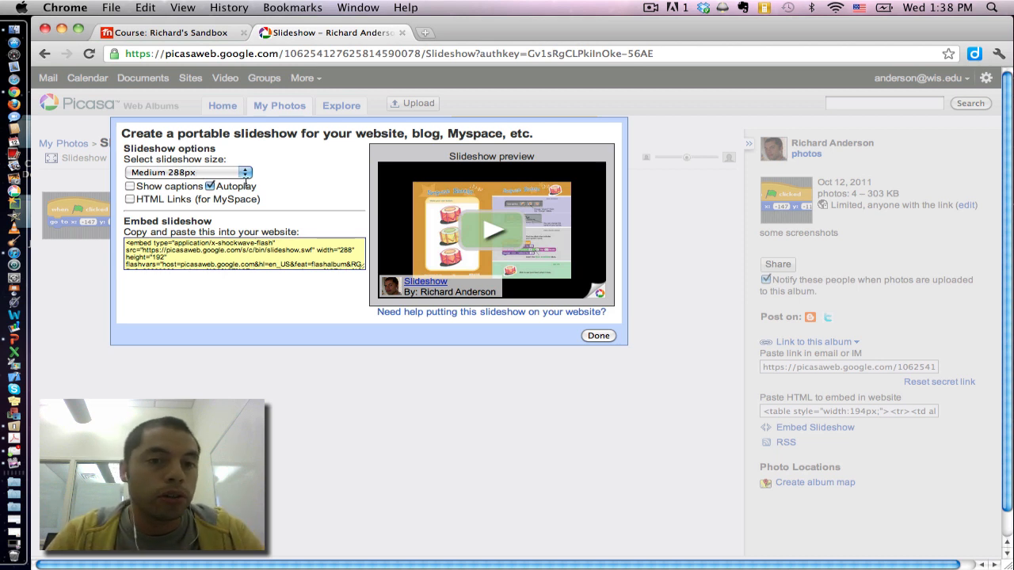
- Set the portable slideshow to Large 400px with Autoplay off and finish the embed options
{"action": "left_click", "coordinate": [187, 171]}
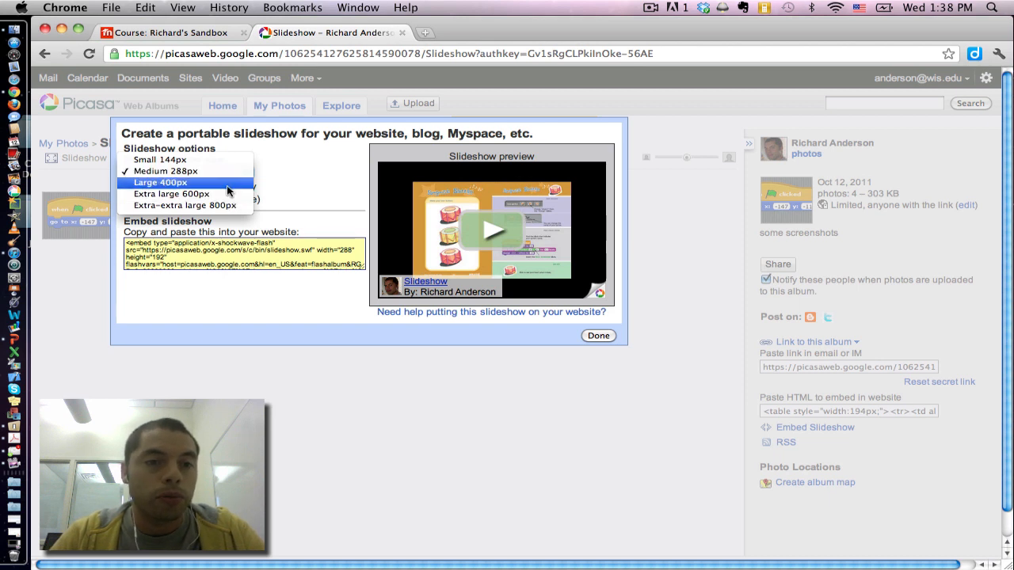
{"action": "left_click", "coordinate": [165, 184]}
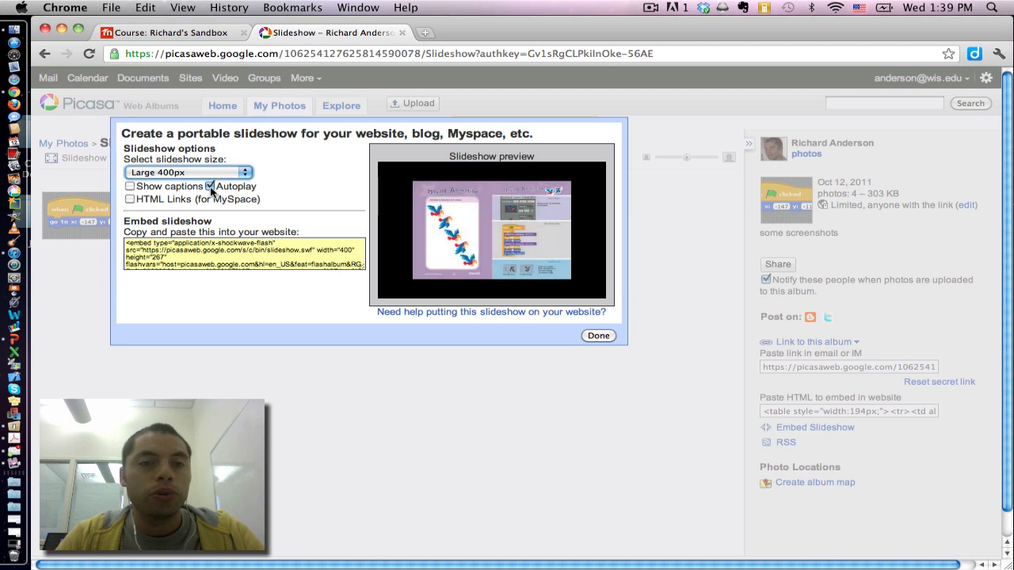
{"action": "left_click", "coordinate": [209, 187]}
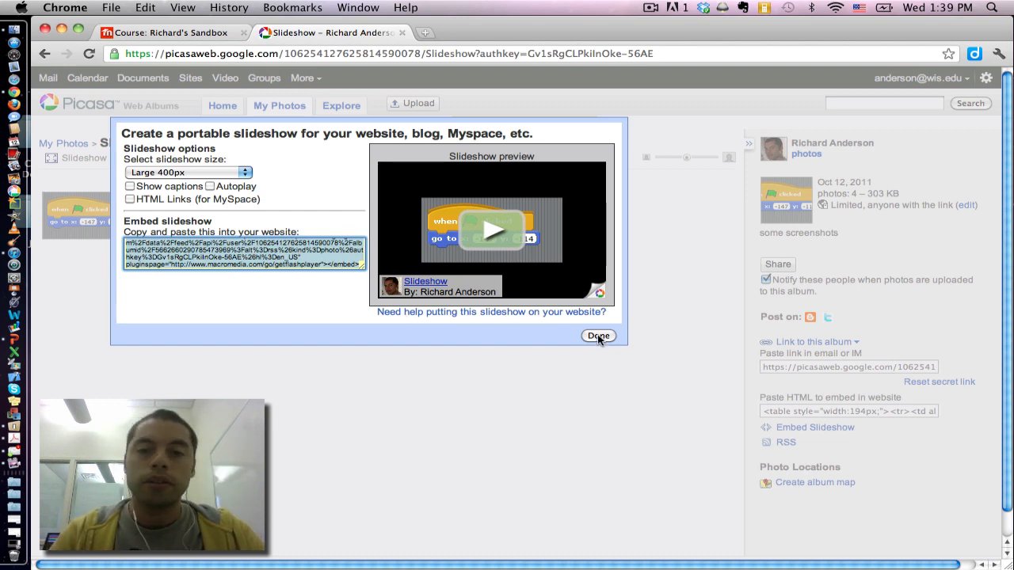
{"action": "left_click", "coordinate": [599, 335]}
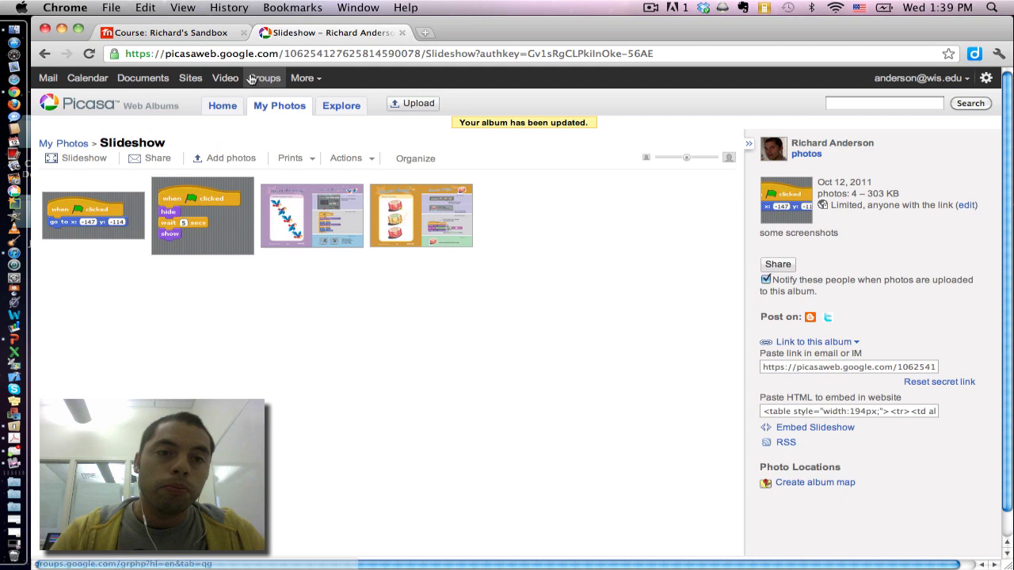
- Paste the embed code into Moodle topic section 1, save it and reload the course page
{"action": "left_click", "coordinate": [166, 35]}
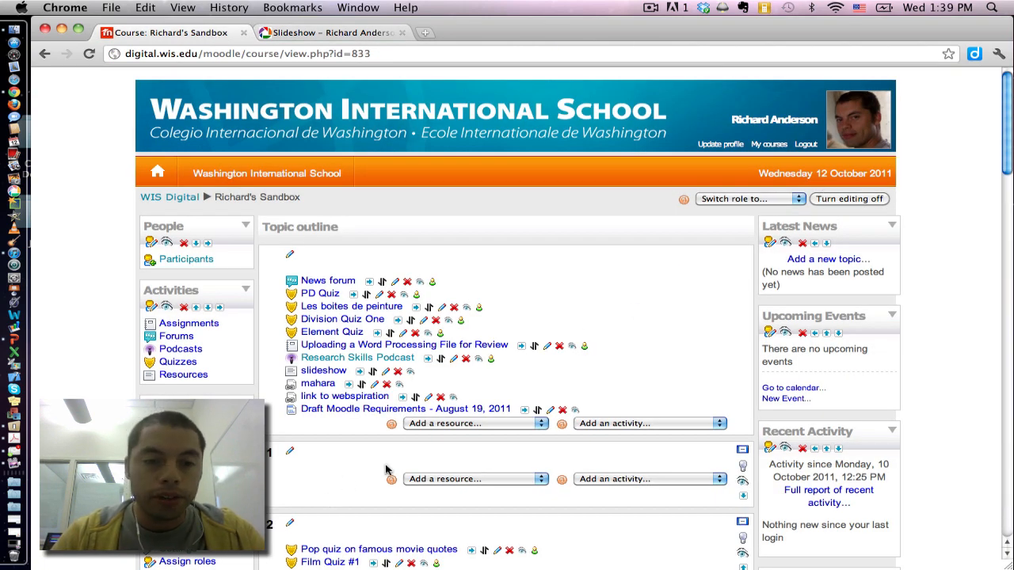
{"action": "left_click", "coordinate": [288, 451]}
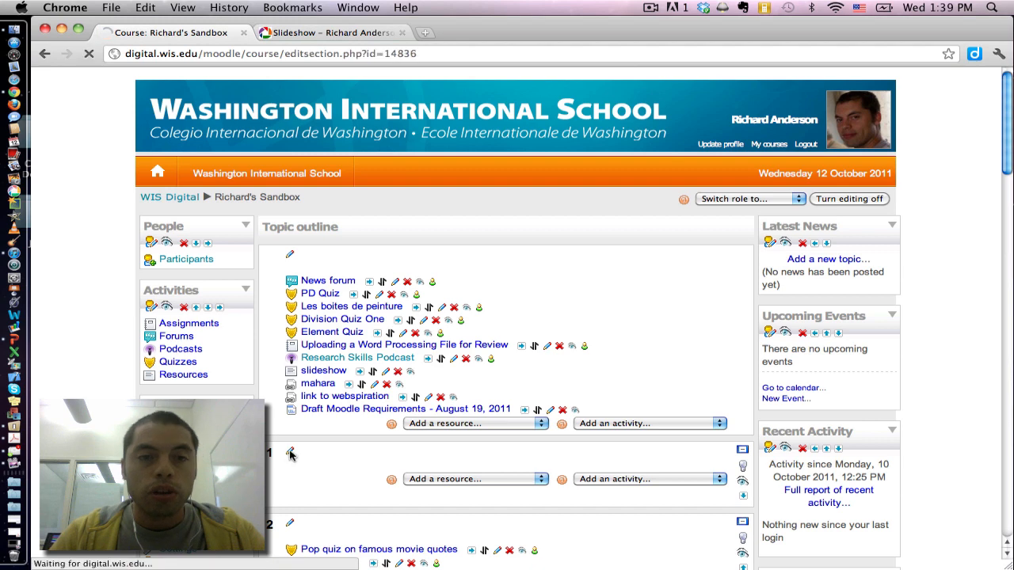
{"action": "left_click", "coordinate": [289, 453]}
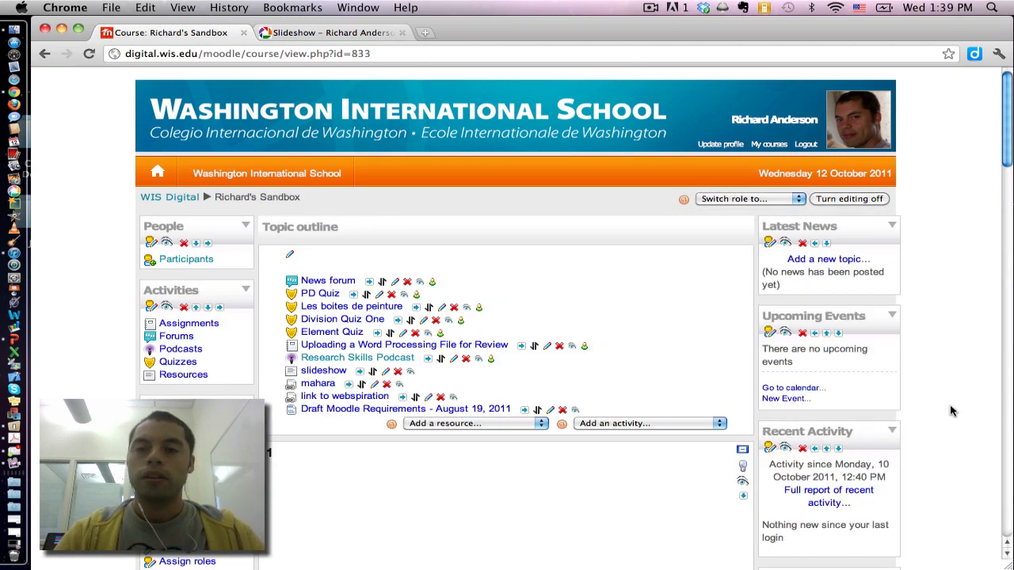
{"action": "scroll", "scroll_direction": "down", "scroll_amount": 3}
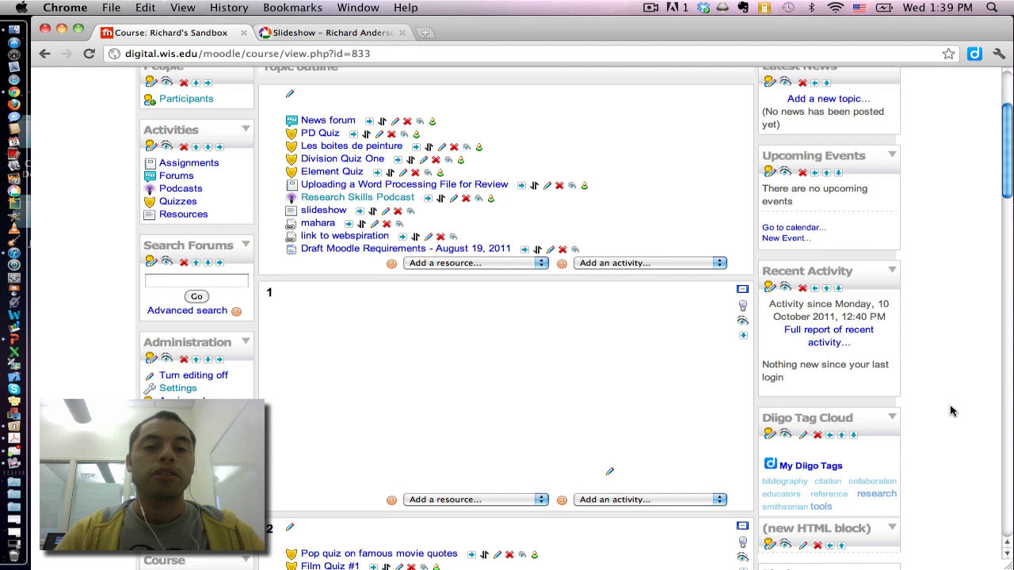
{"action": "mouse_move", "coordinate": [95, 75]}
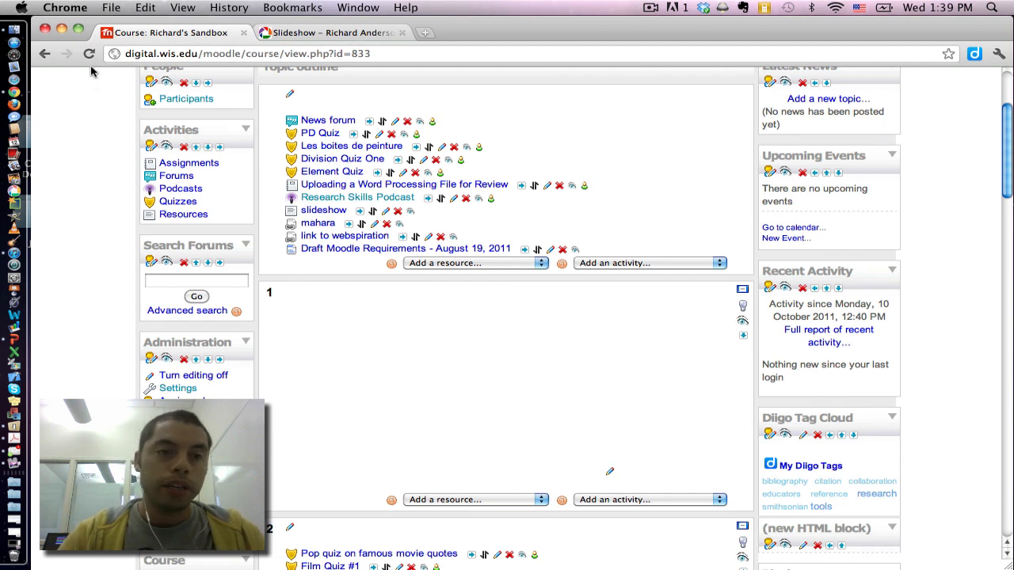
{"action": "left_click", "coordinate": [86, 59]}
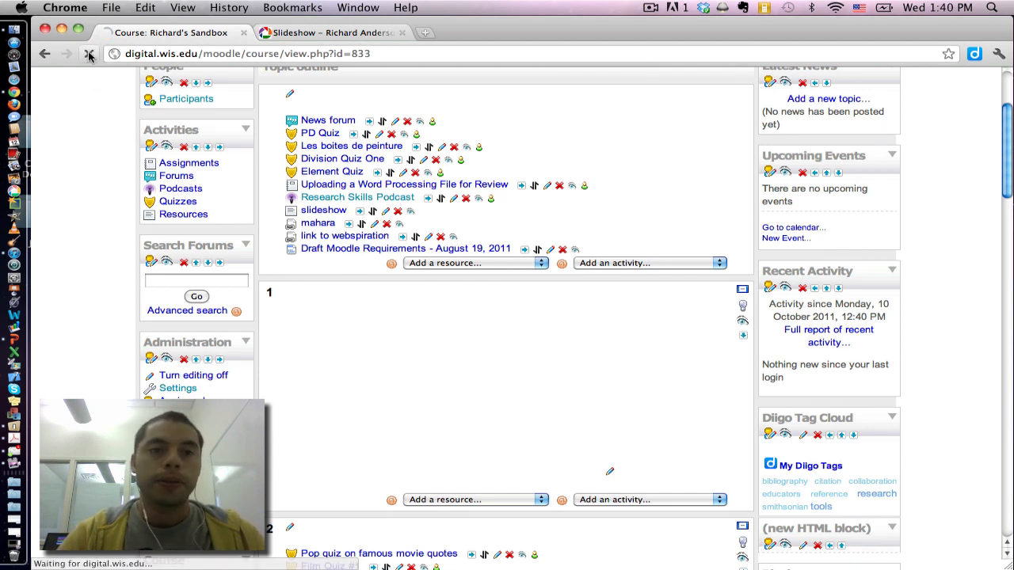
{"action": "left_click", "coordinate": [89, 57]}
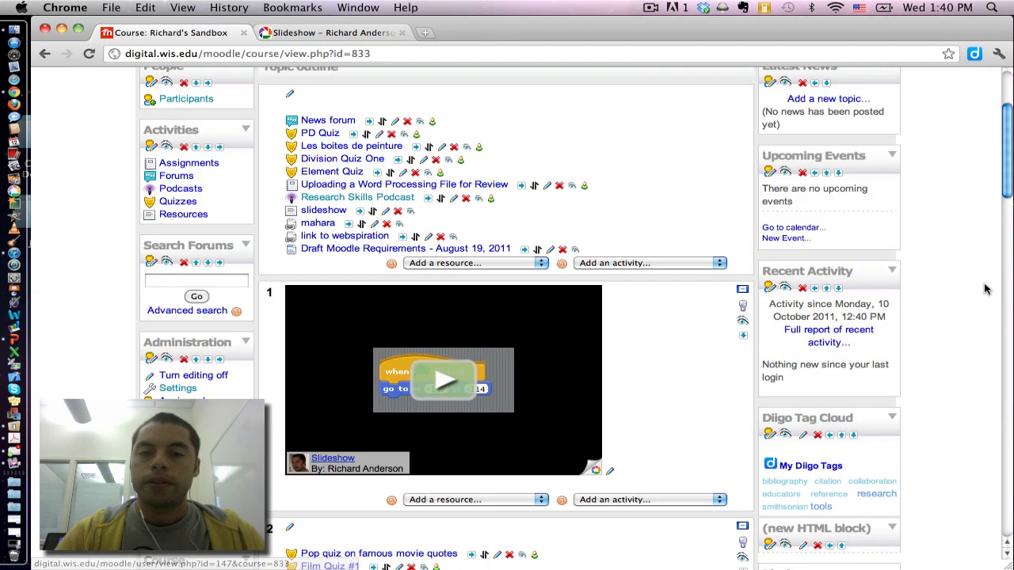
- Page the embedded slideshow in section 1 through the uploaded screenshots
{"action": "scroll", "scroll_direction": "down", "scroll_amount": 3}
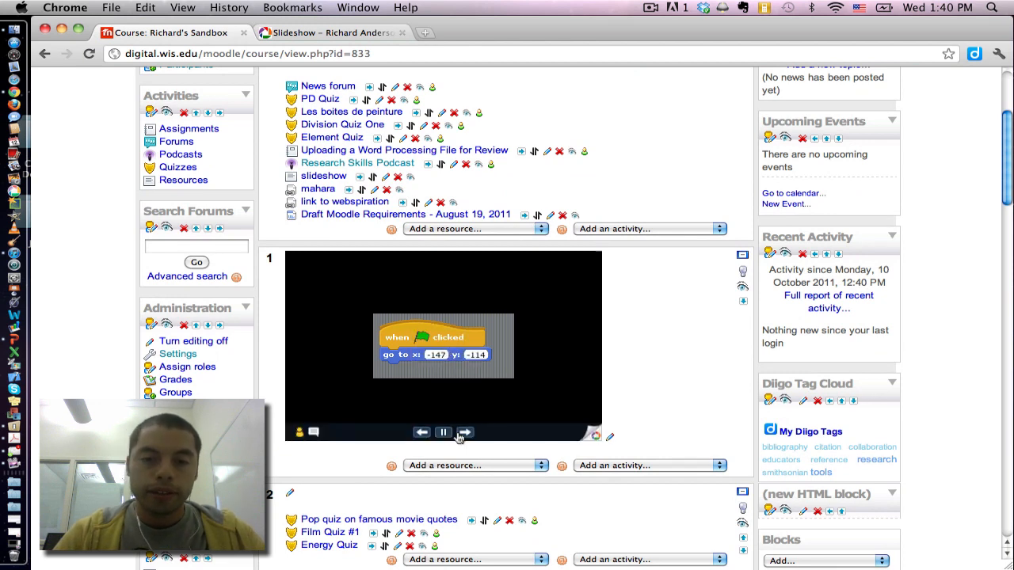
{"action": "left_click", "coordinate": [465, 432]}
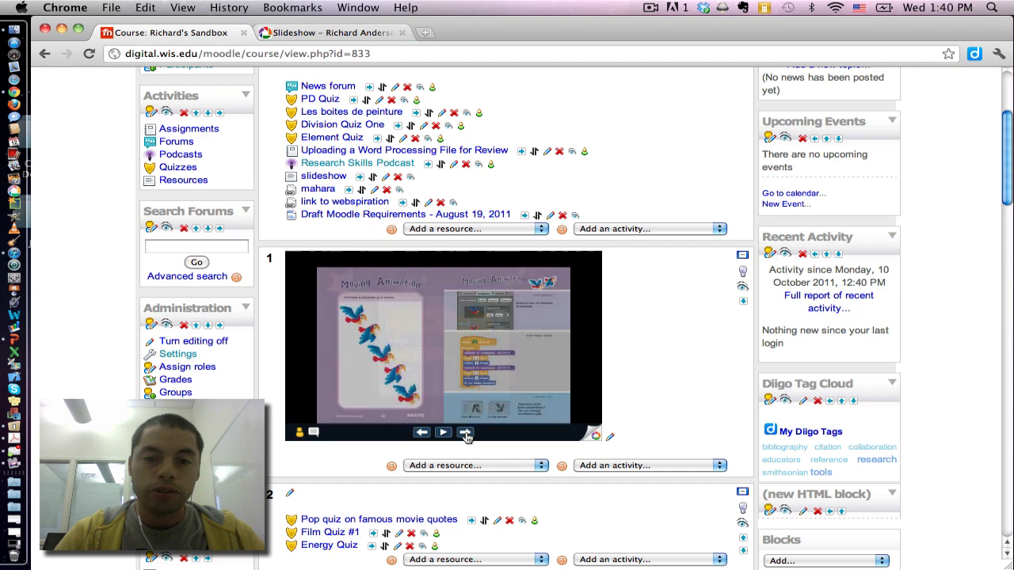
{"action": "left_click", "coordinate": [465, 434]}
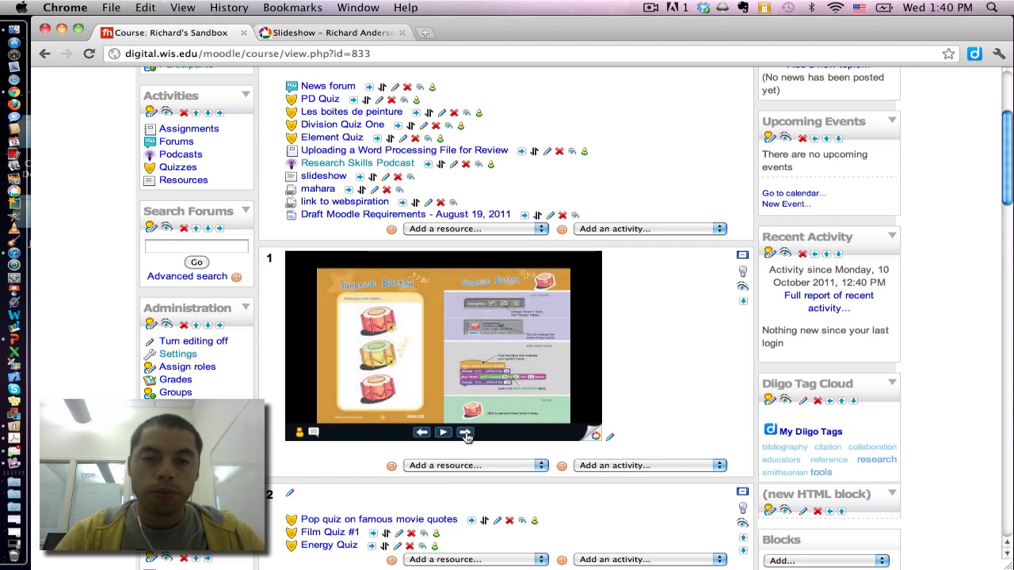
{"action": "left_click", "coordinate": [466, 433]}
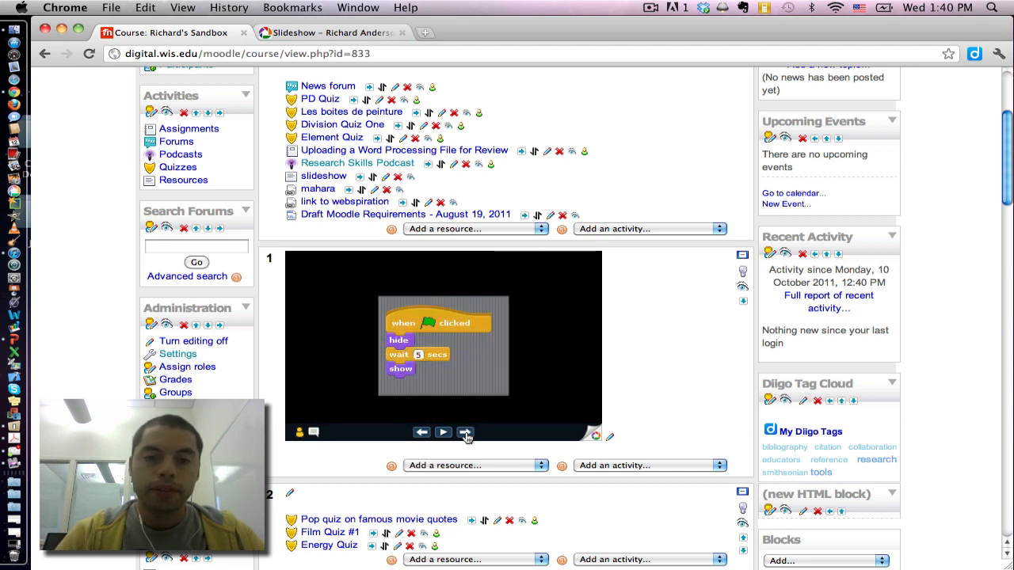
{"action": "left_click", "coordinate": [465, 432]}
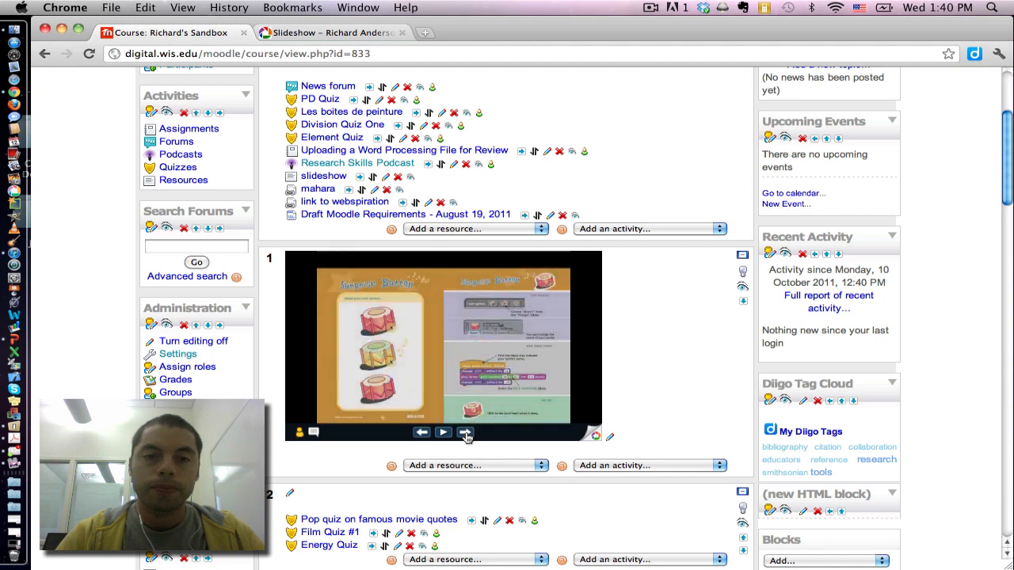
{"action": "left_click", "coordinate": [465, 433]}
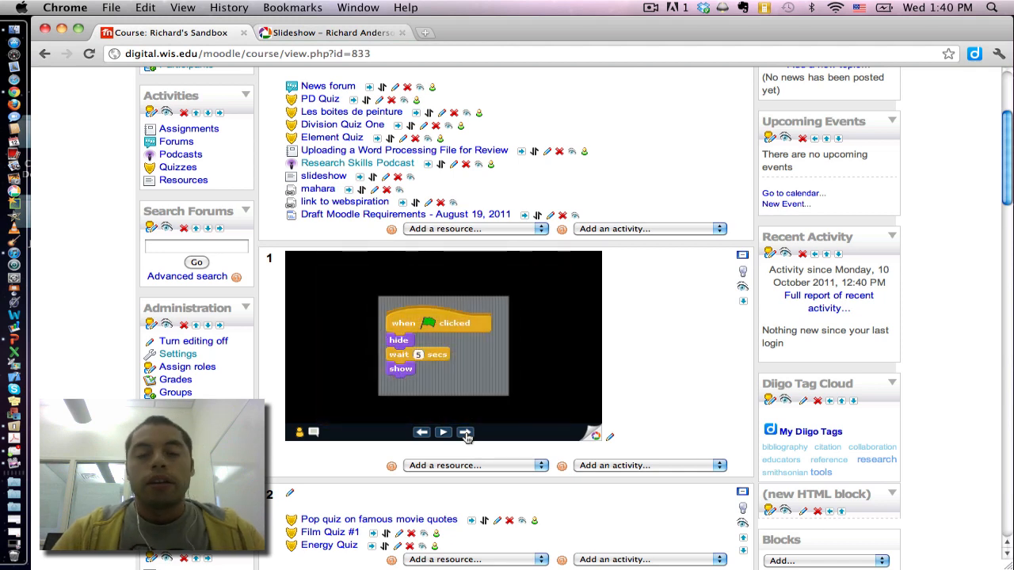